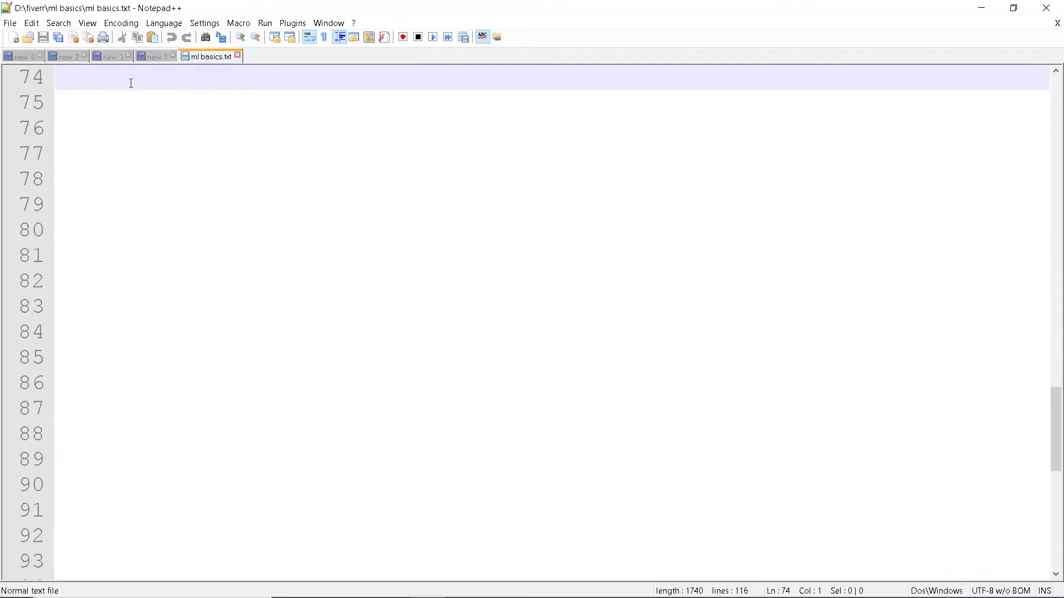
# Step: Type the heading 'Label Encoder' on line 74 of ml basics.txt
pyautogui.write('L')
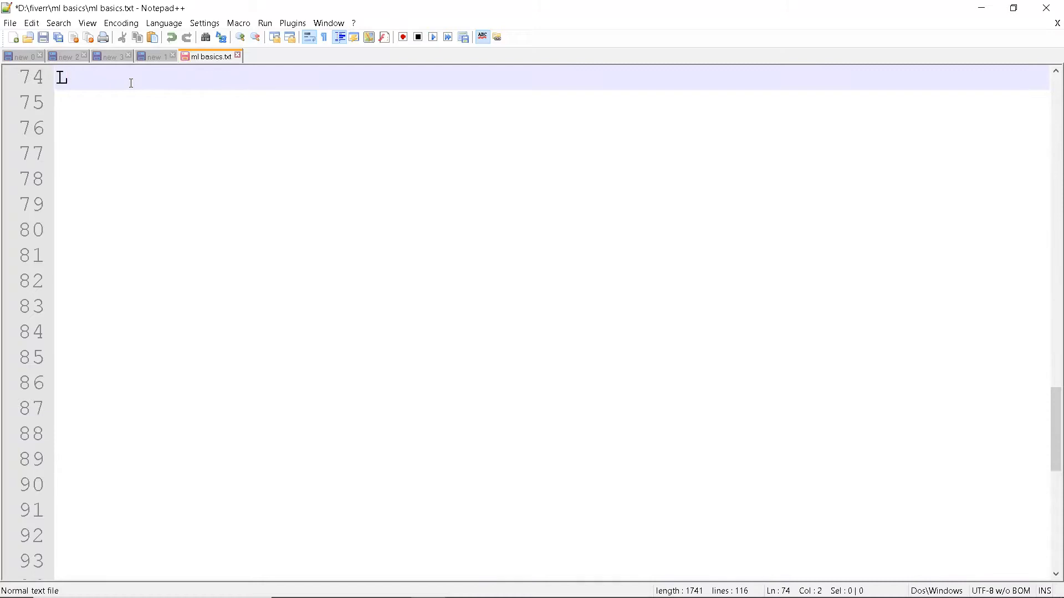
pyautogui.write('abel E')
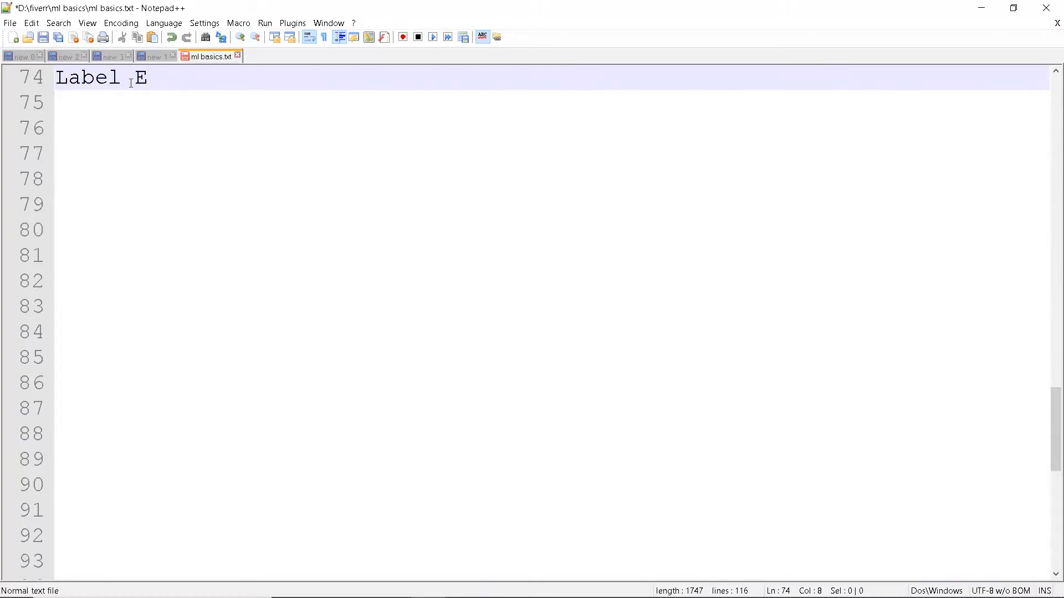
pyautogui.write('n')
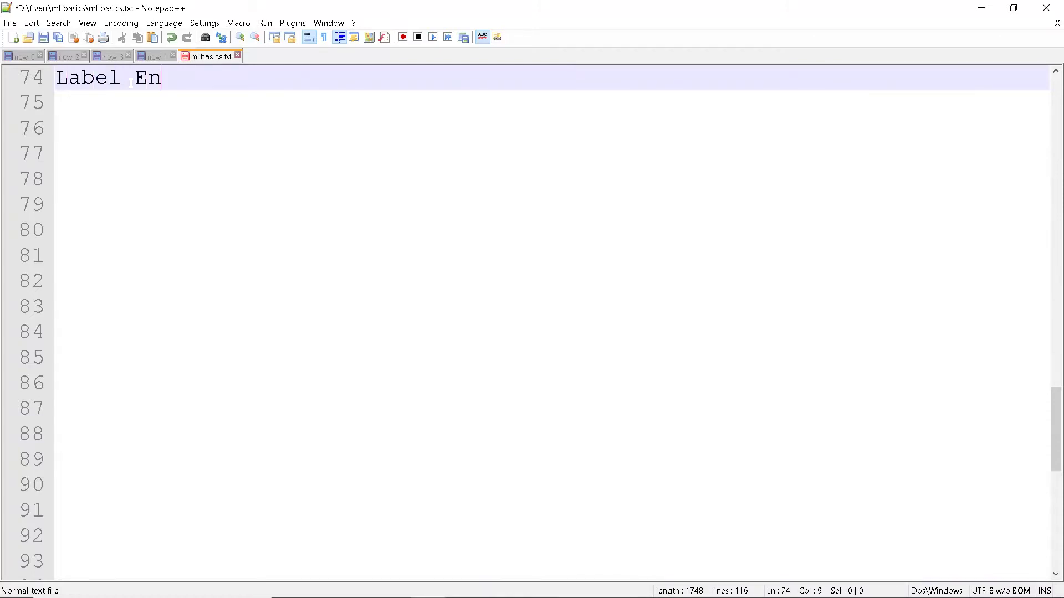
pyautogui.write('coder')
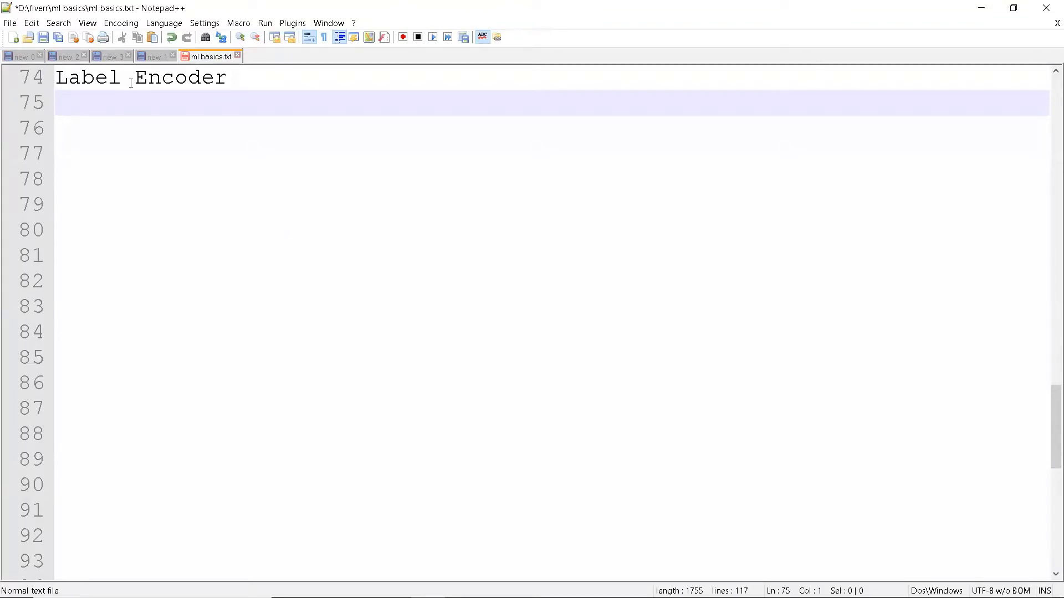
# Step: Type the example line 'season - summer,winter,autumn,fall' under the heading
pyautogui.write('season - sum')
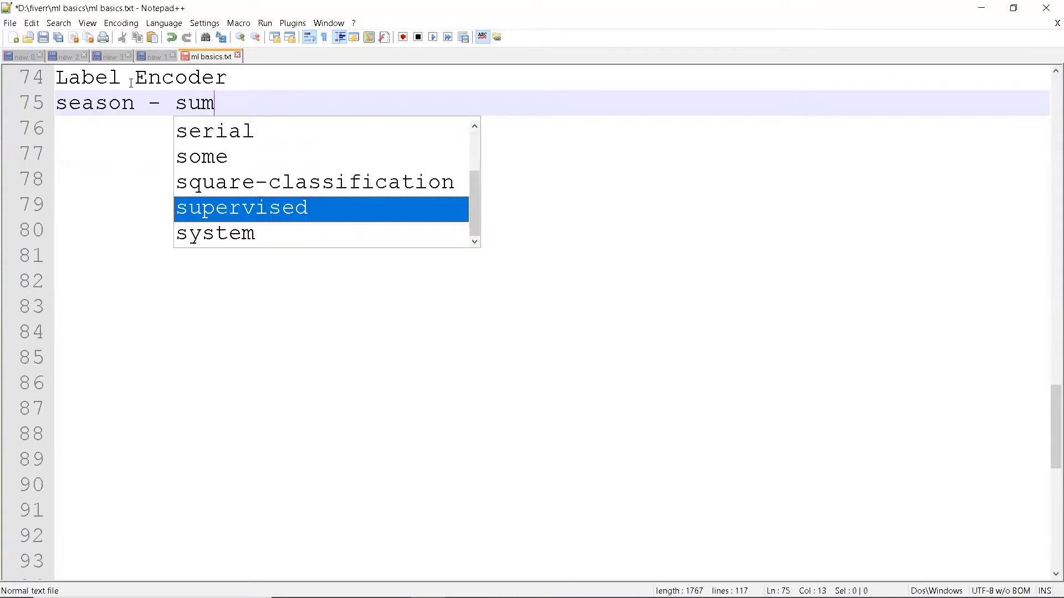
pyautogui.write('mer,win')
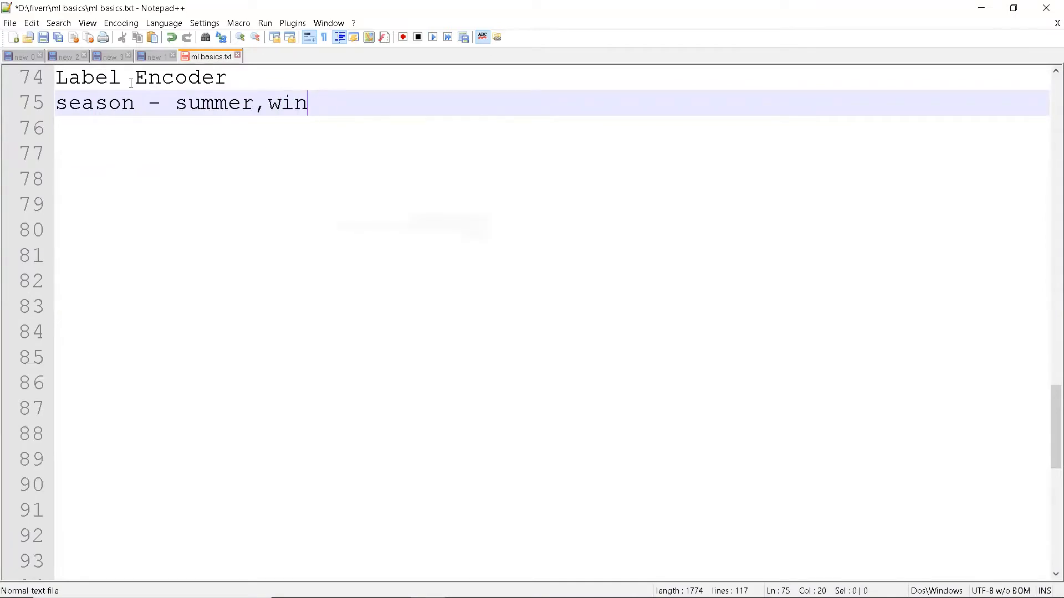
pyautogui.write('ter,auto')
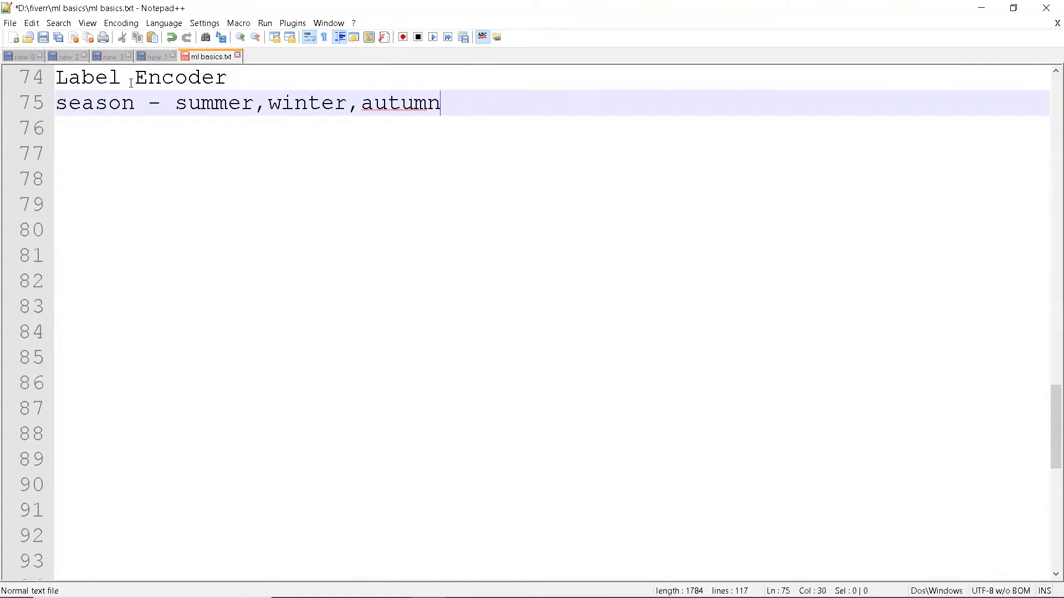
pyautogui.write(',')
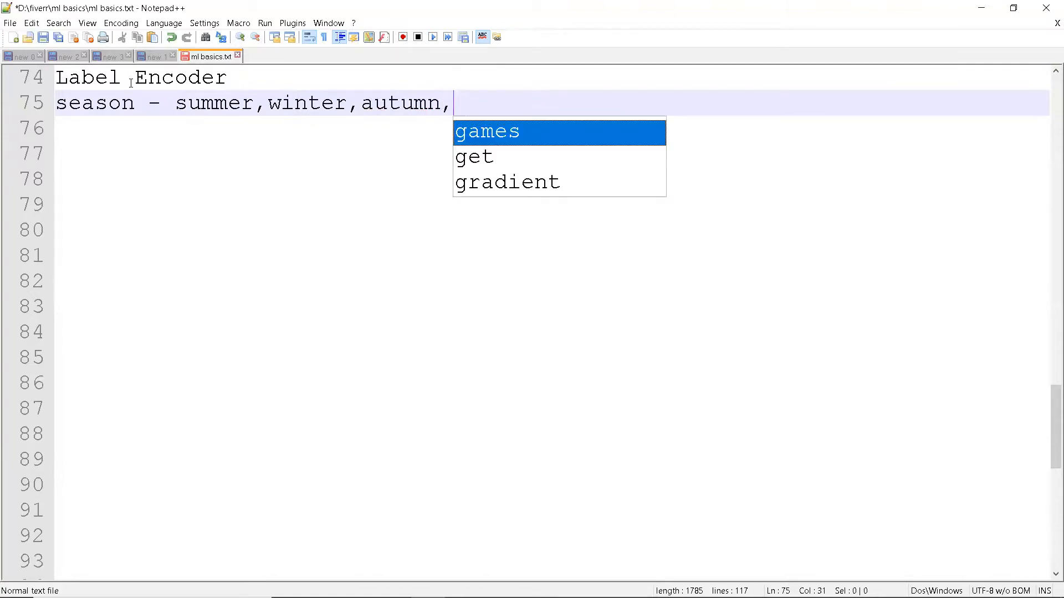
pyautogui.write('fall')
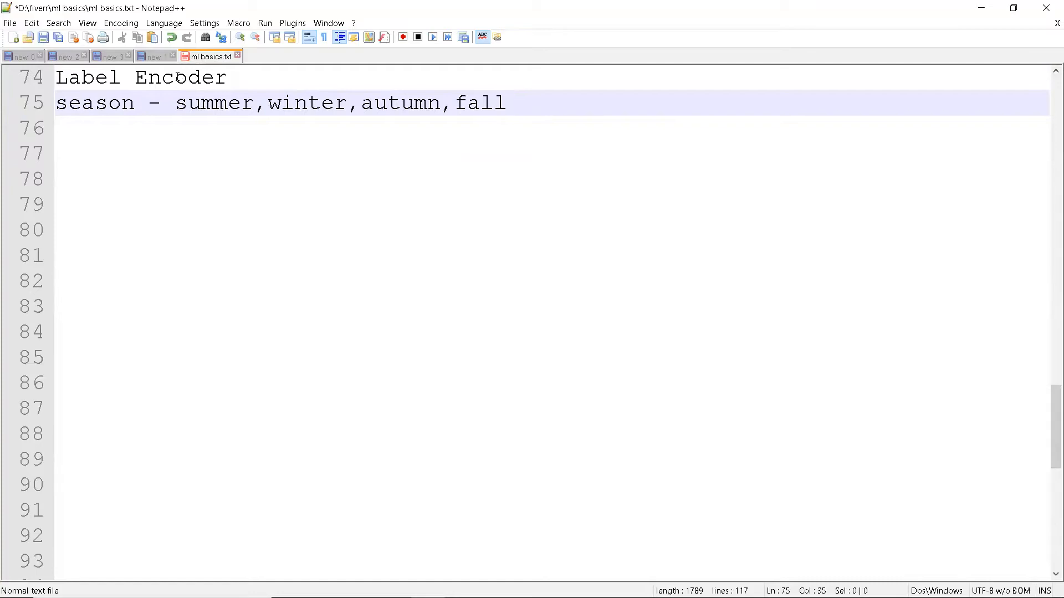
pyautogui.moveTo(177, 103)
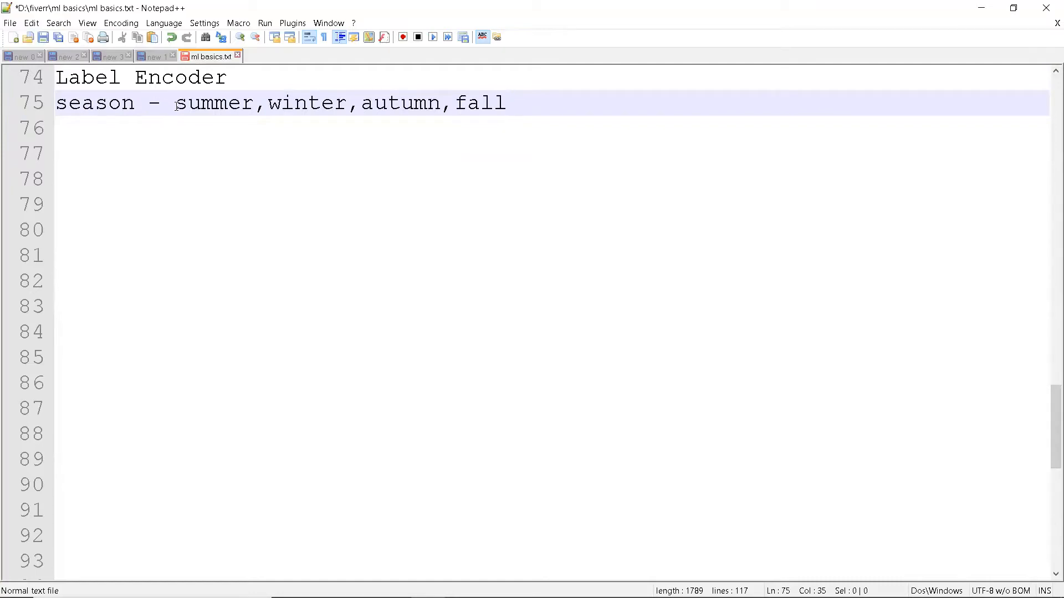
pyautogui.moveTo(200, 103)
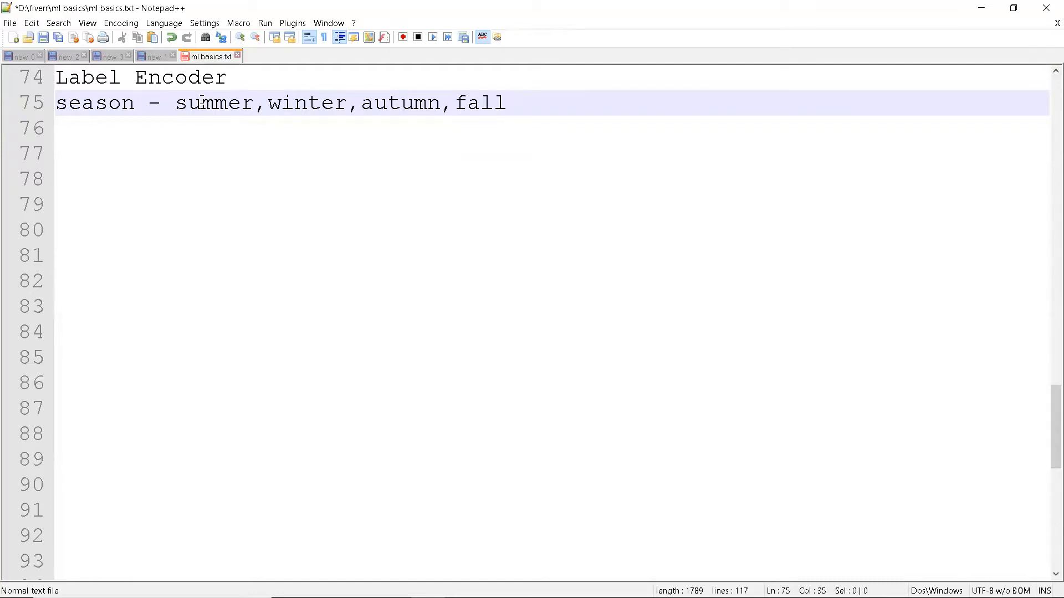
# Step: Highlight the categories summer, winter and fall, then clear the highlight
pyautogui.doubleClick(214, 103)
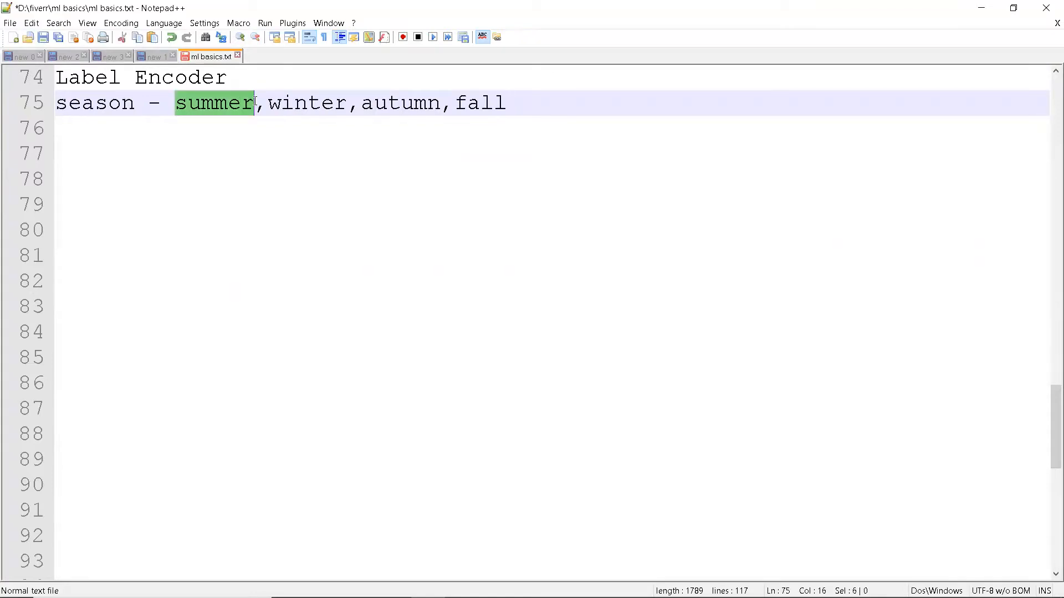
pyautogui.doubleClick(306, 103)
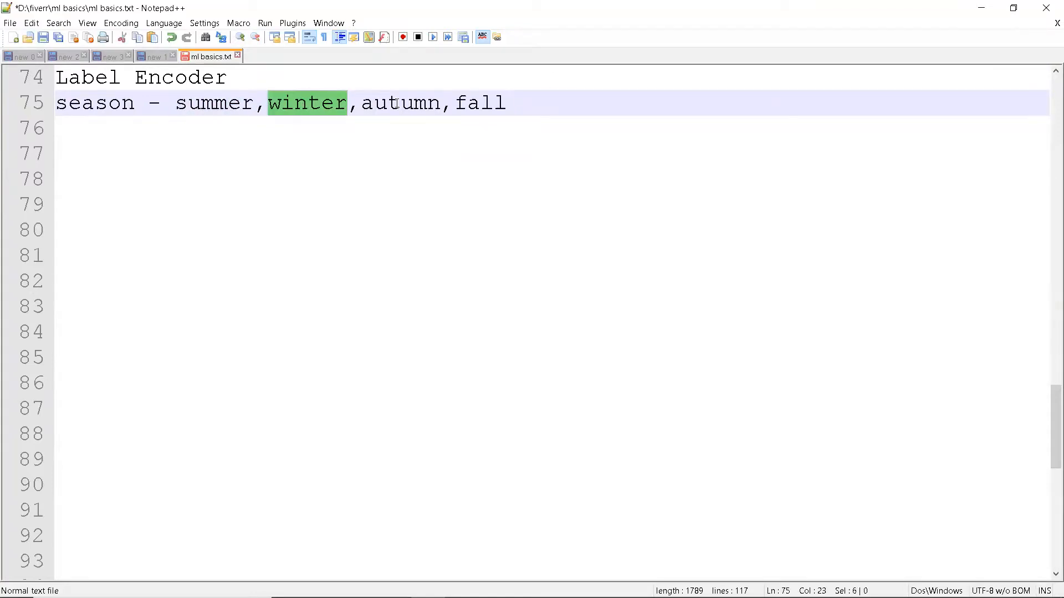
pyautogui.doubleClick(480, 102)
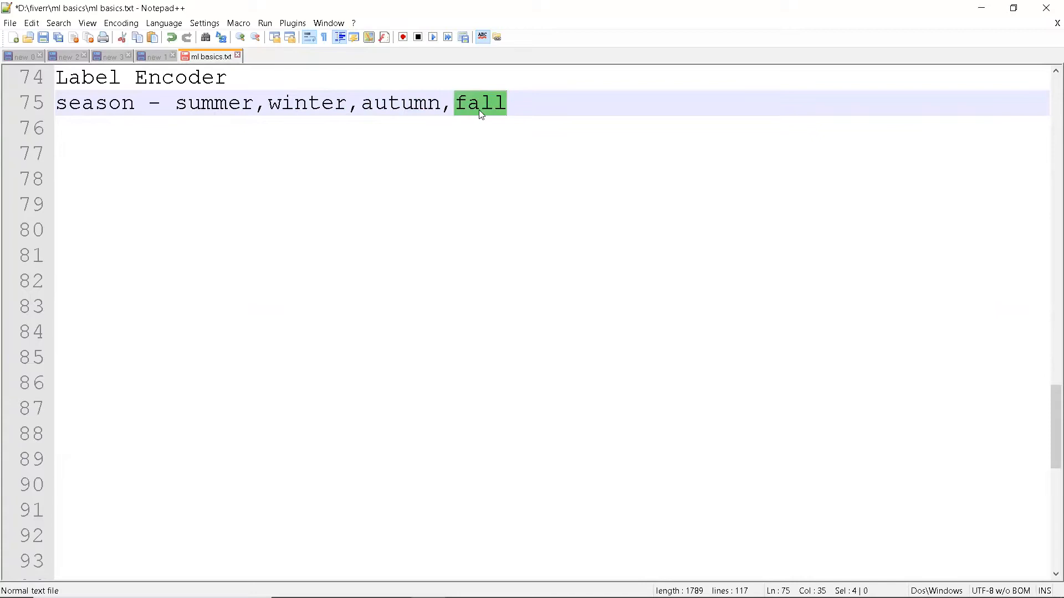
pyautogui.moveTo(196, 119)
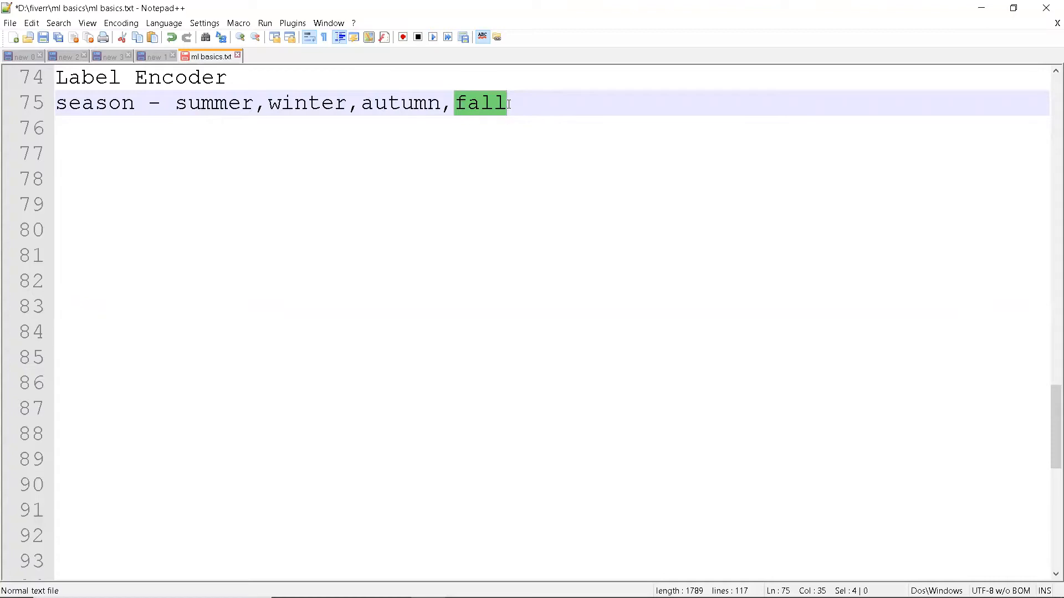
pyautogui.click(522, 103)
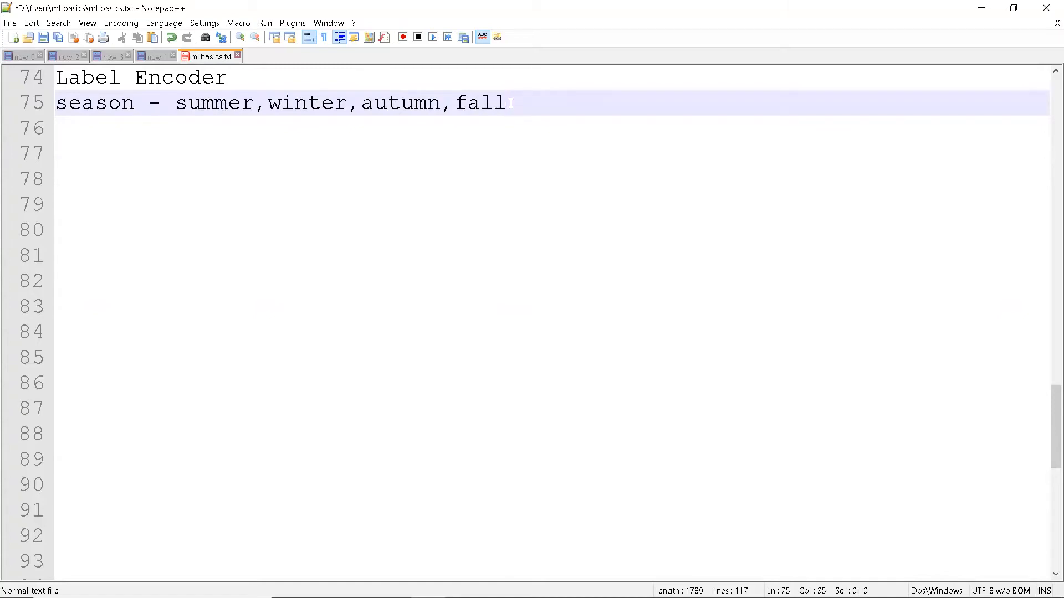
# Step: Write the dictionary line d = {'summer':1} below the season example
pyautogui.write('d')
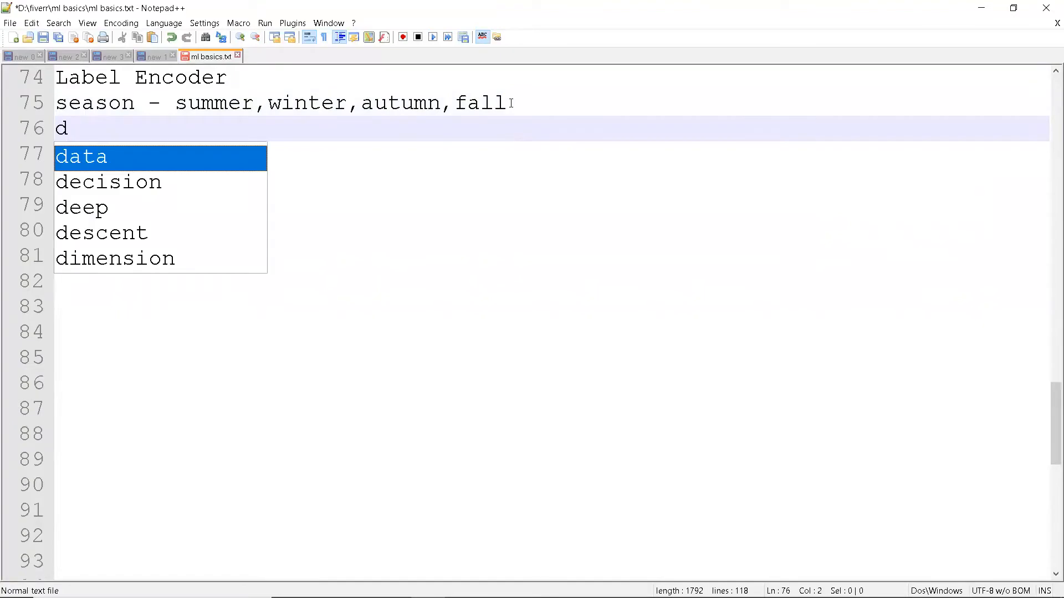
pyautogui.write('= {}')
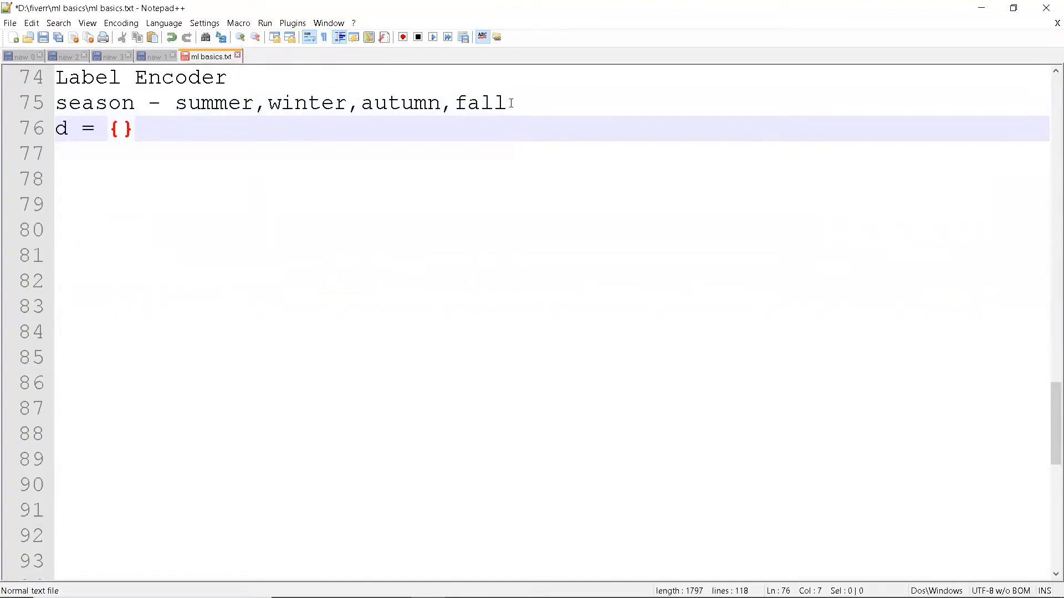
pyautogui.write("'summer")
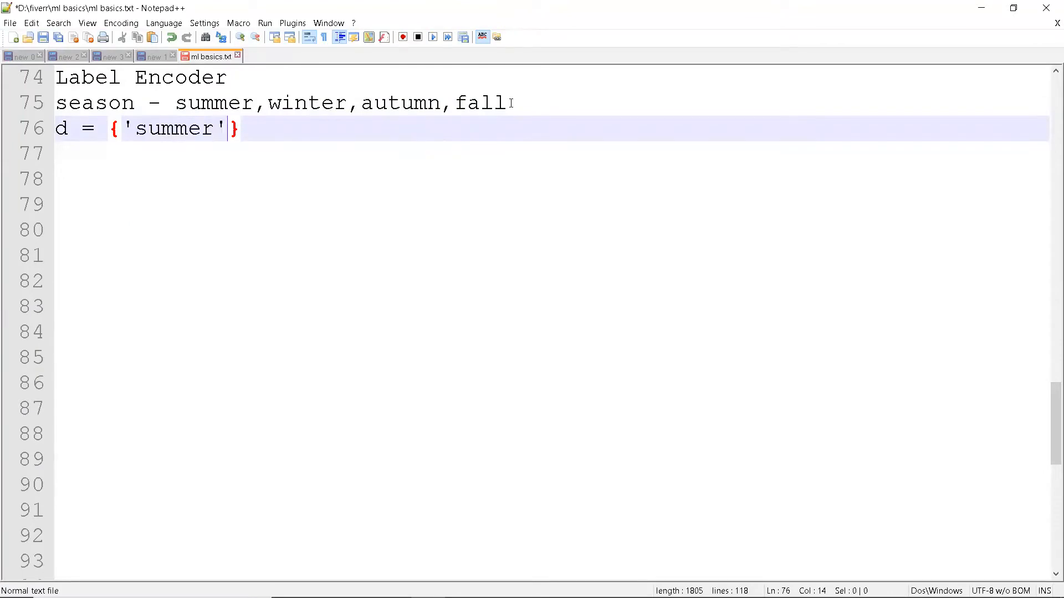
pyautogui.write(':0')
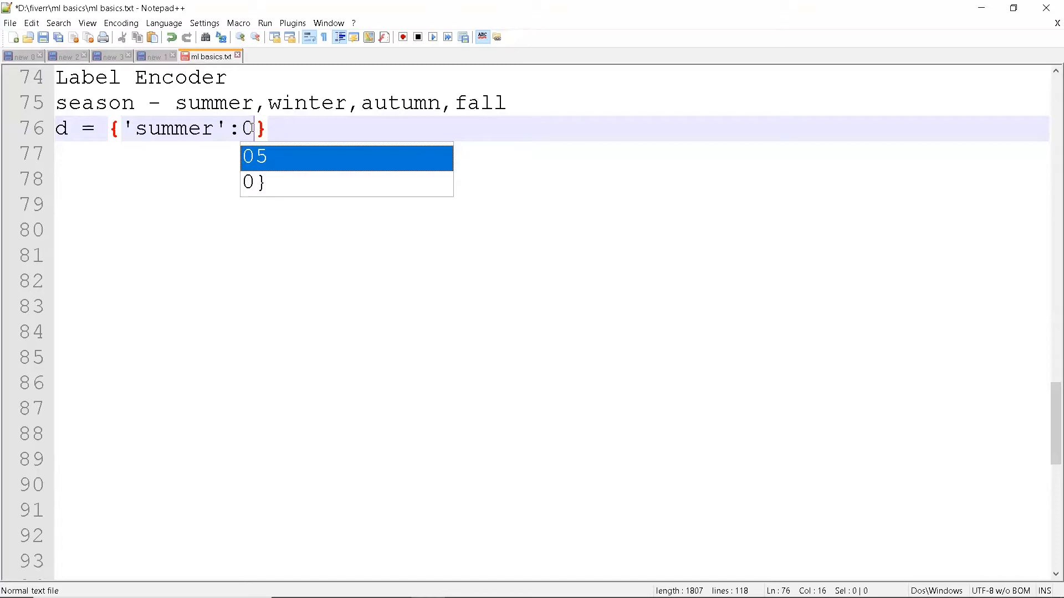
pyautogui.write('1')
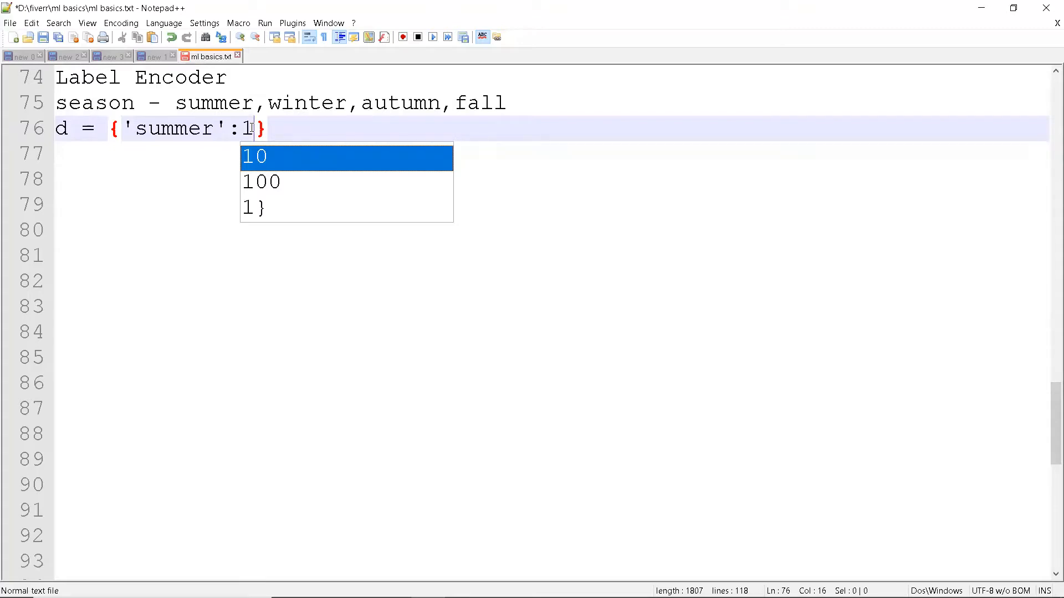
pyautogui.write('.')
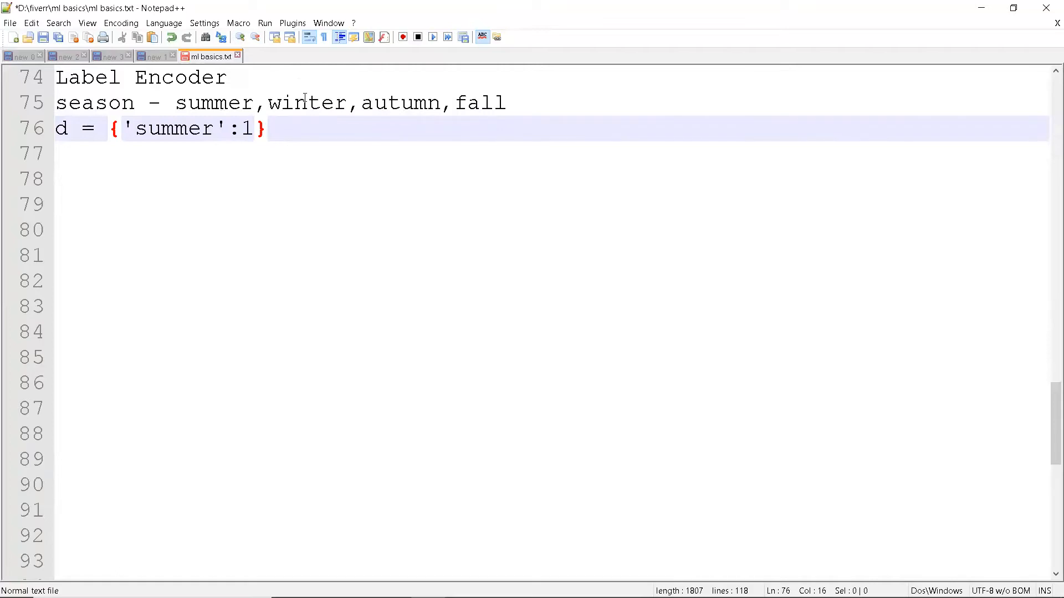
pyautogui.moveTo(217, 105)
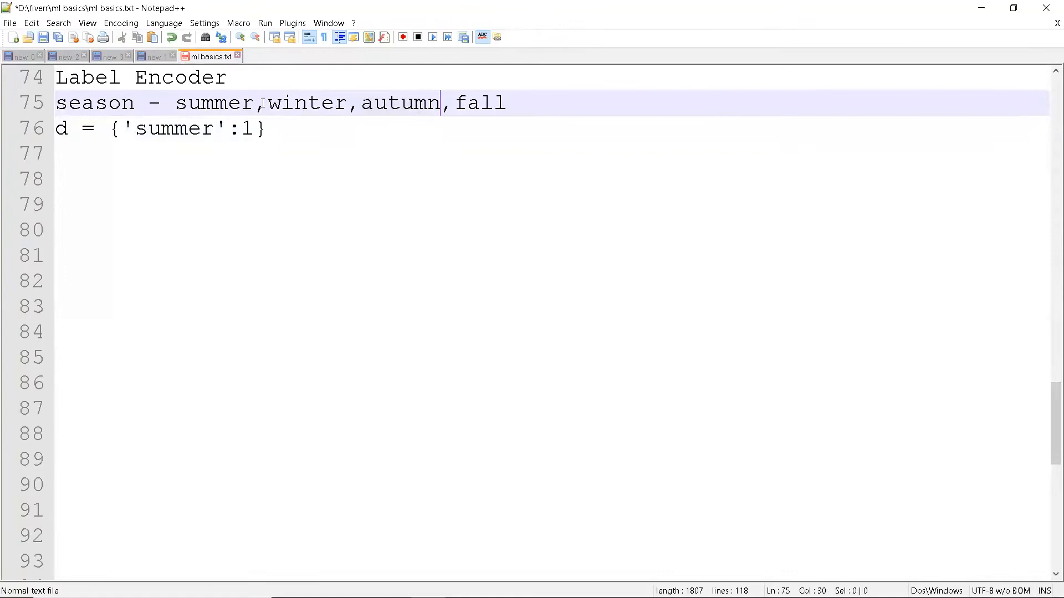
# Step: Highlight the seasons summer and autumn in the season list
pyautogui.doubleClick(212, 102)
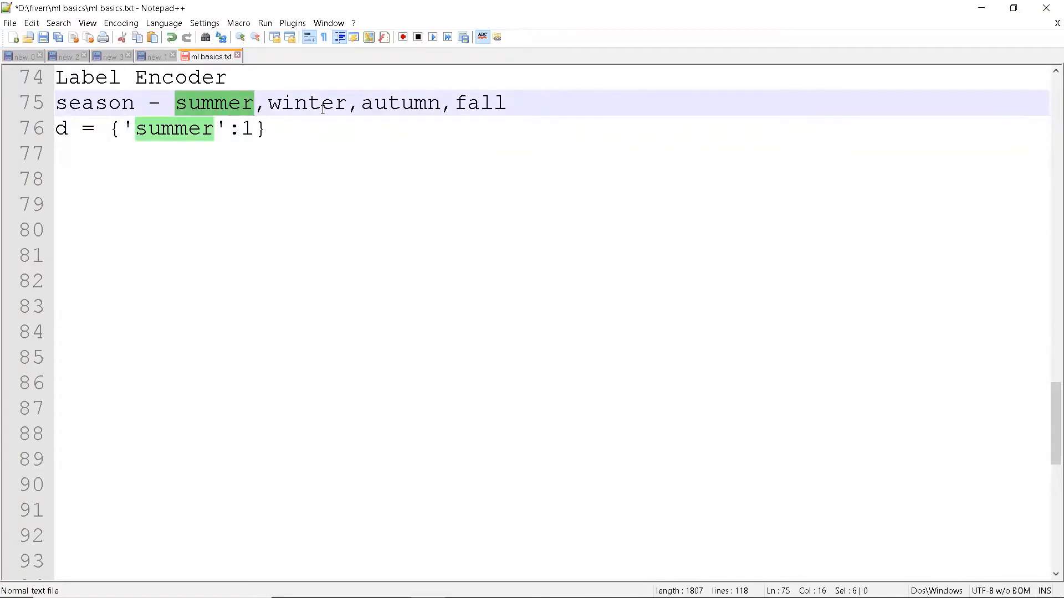
pyautogui.doubleClick(400, 103)
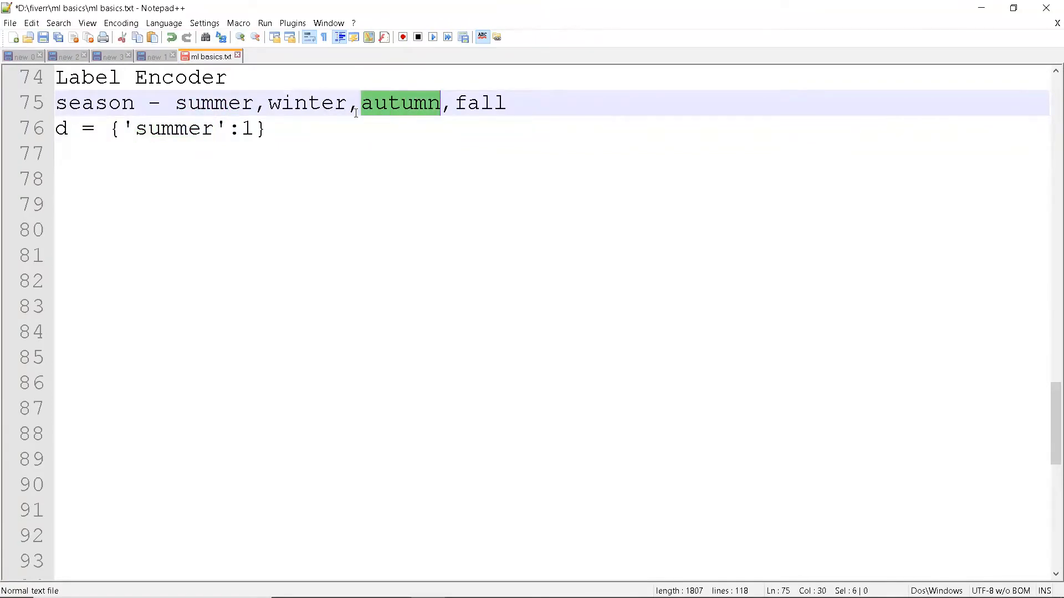
pyautogui.click(400, 103)
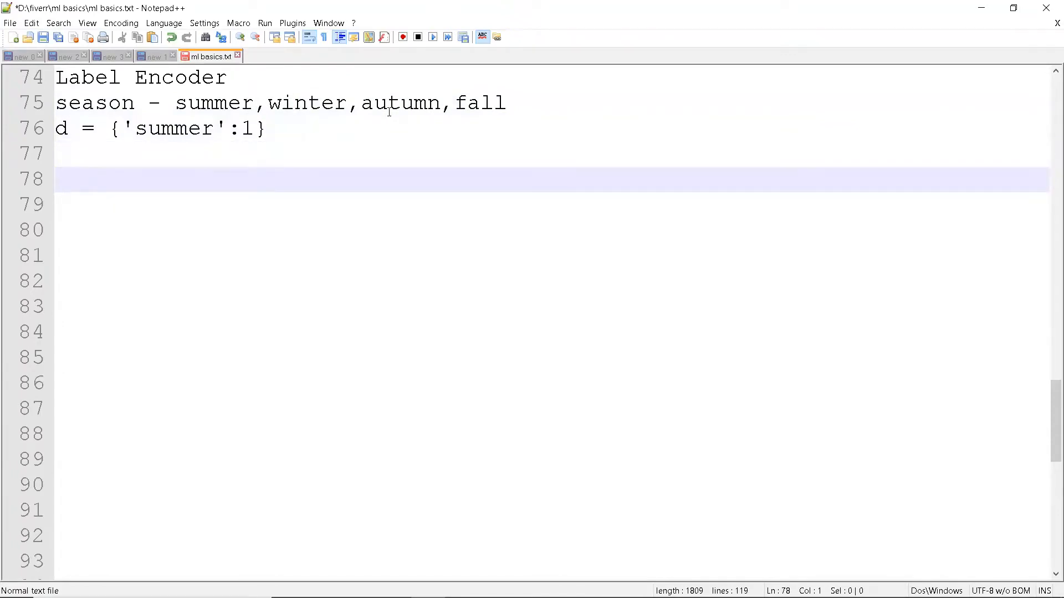
# Step: Add a 'one-hot encoding' heading with the column names summer winter autumn fall
pyautogui.write('one')
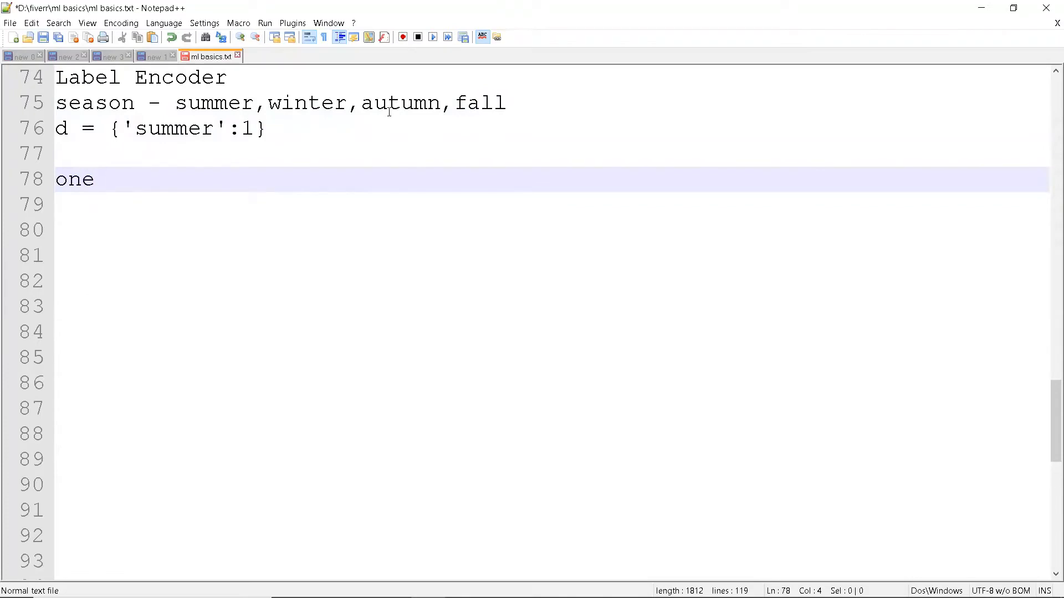
pyautogui.write('-hot encoding')
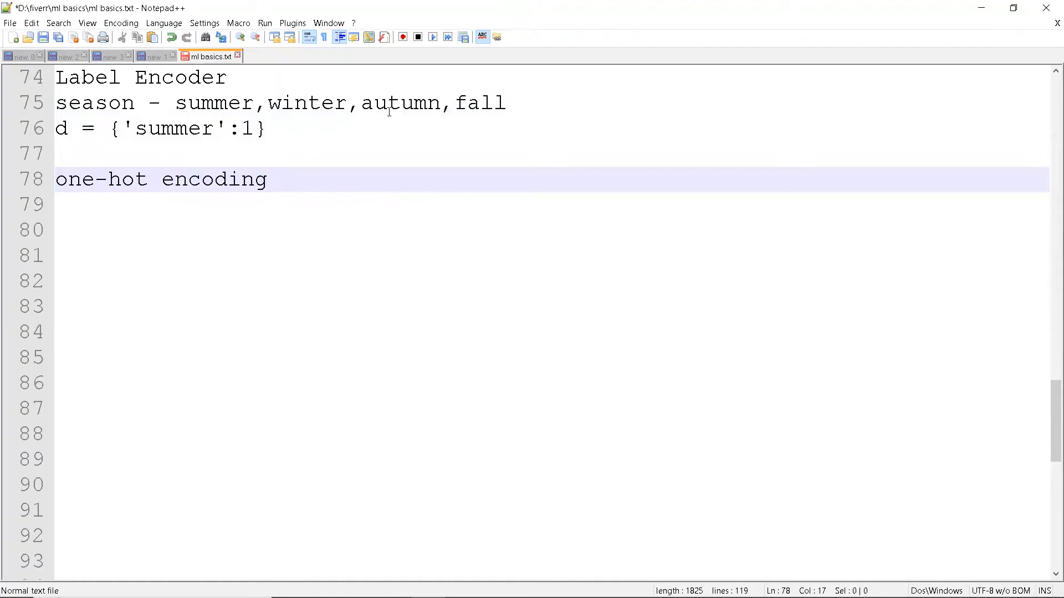
pyautogui.press('Enter')
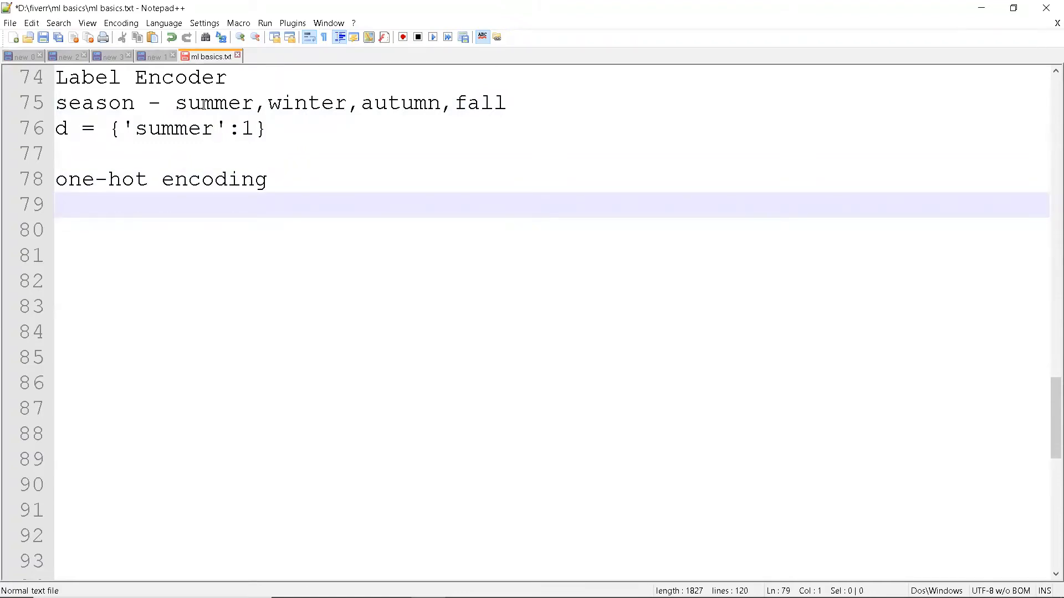
pyautogui.moveTo(73, 218)
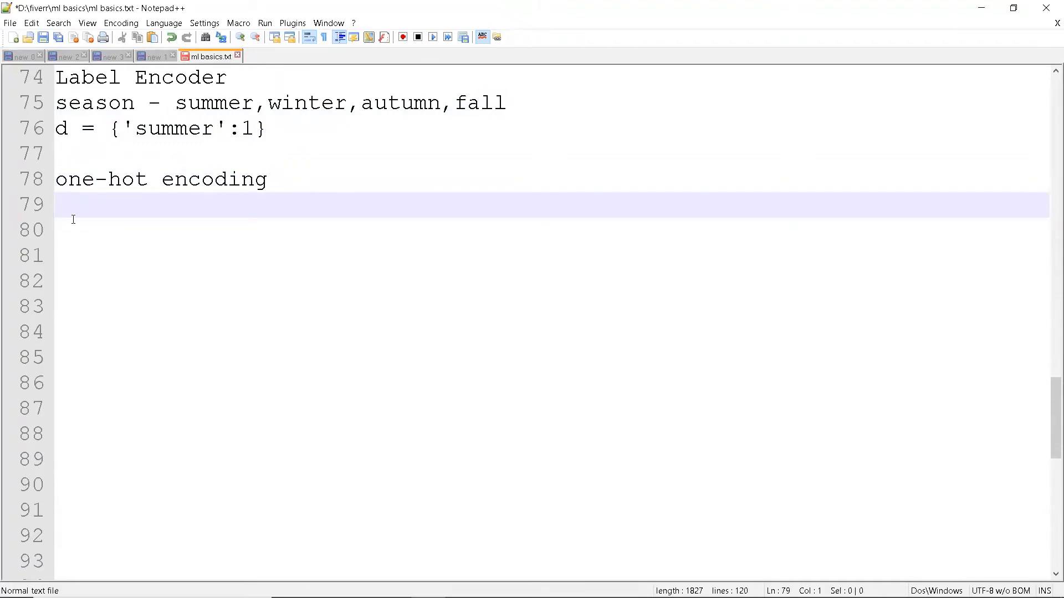
pyautogui.moveTo(79, 204)
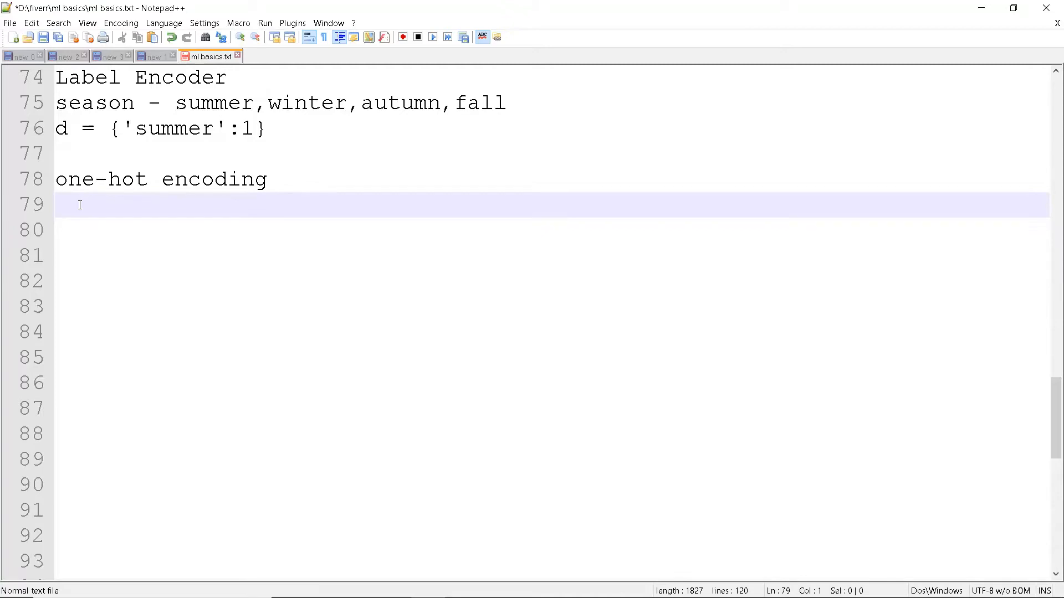
pyautogui.doubleClick(213, 102)
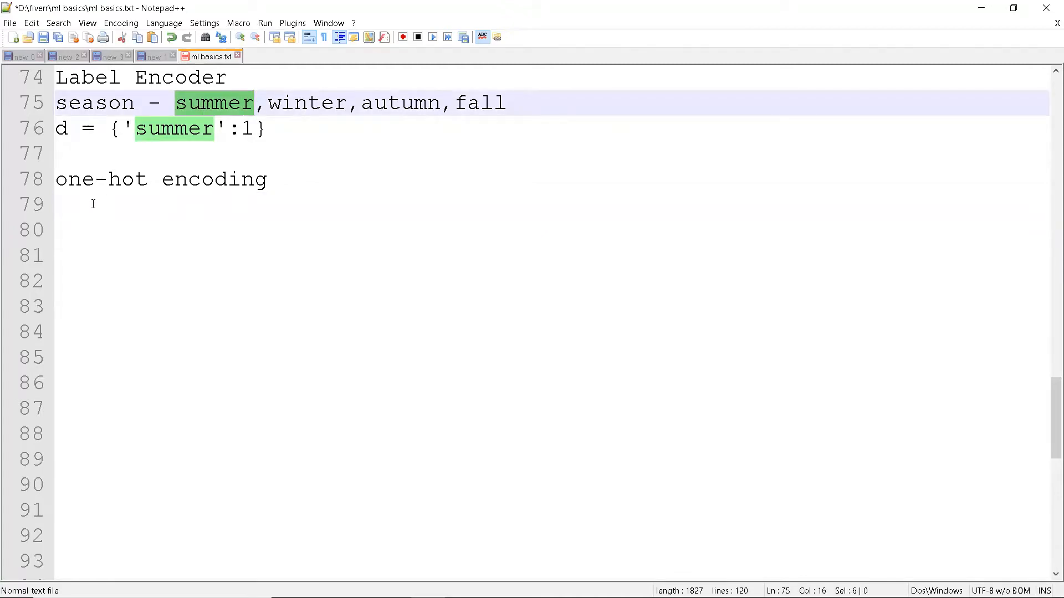
pyautogui.write('summe')
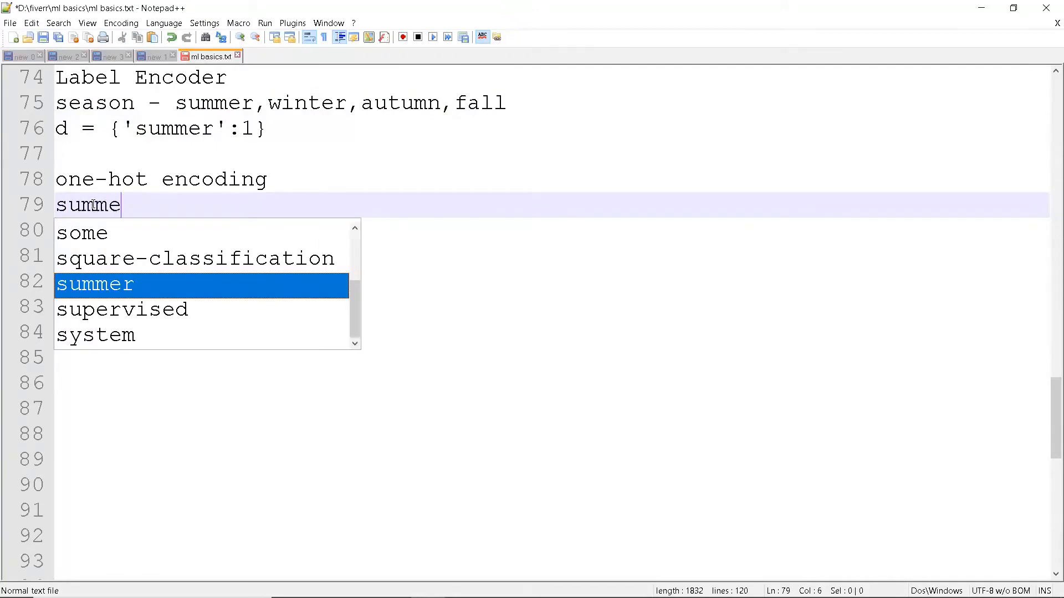
pyautogui.write('winter autumn fall')
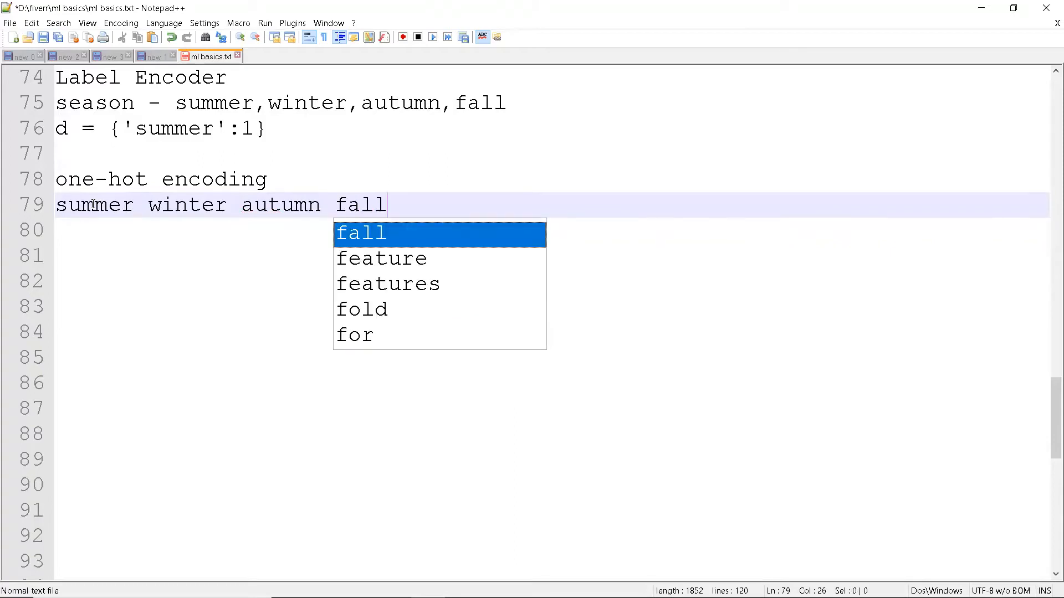
pyautogui.press('Escape')
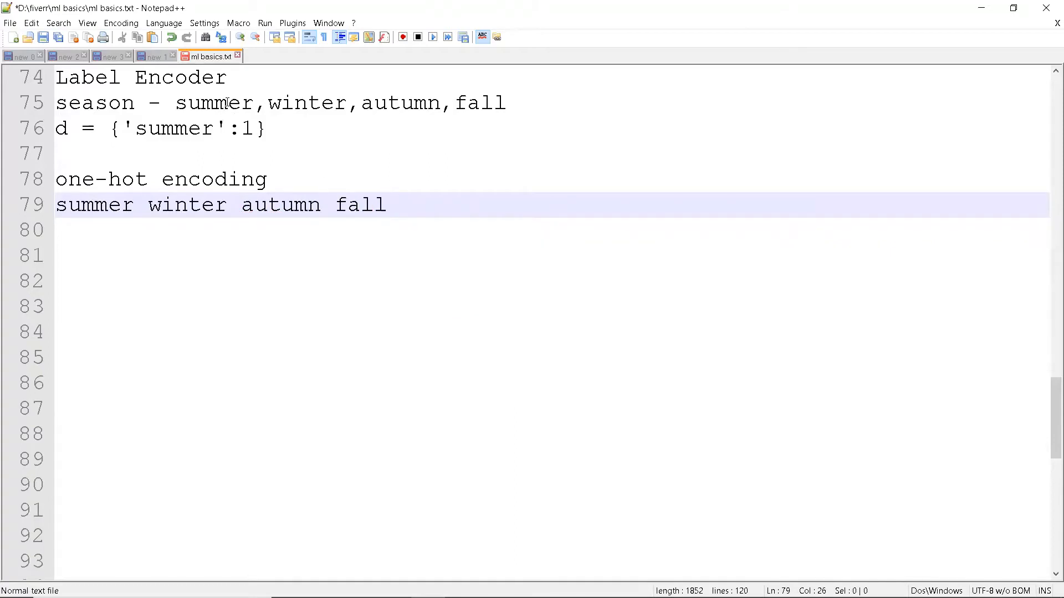
# Step: Type the row 1 0 0 0 beneath the season column names
pyautogui.doubleClick(94, 205)
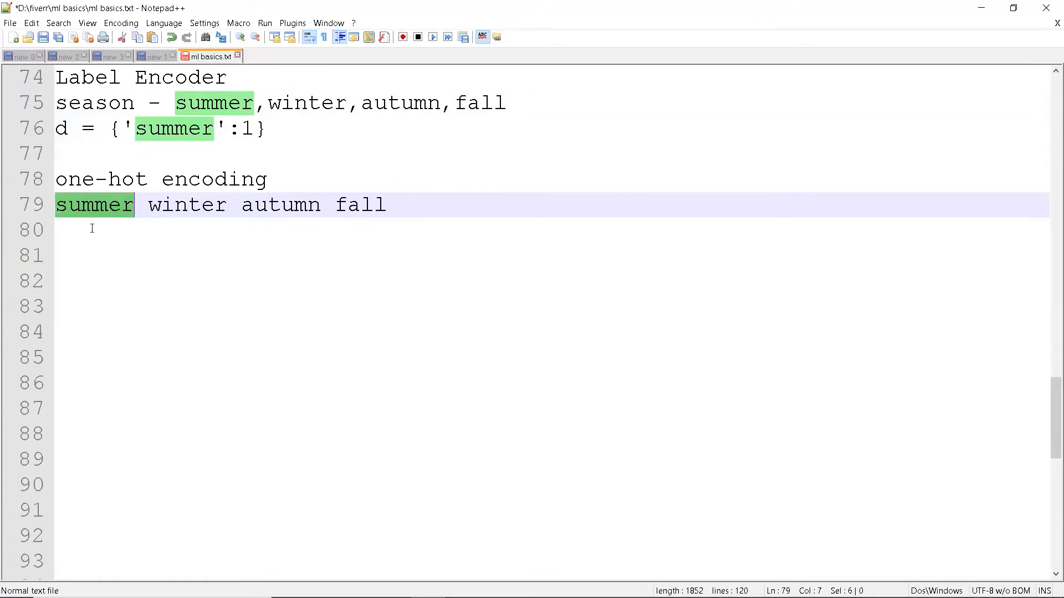
pyautogui.click(92, 230)
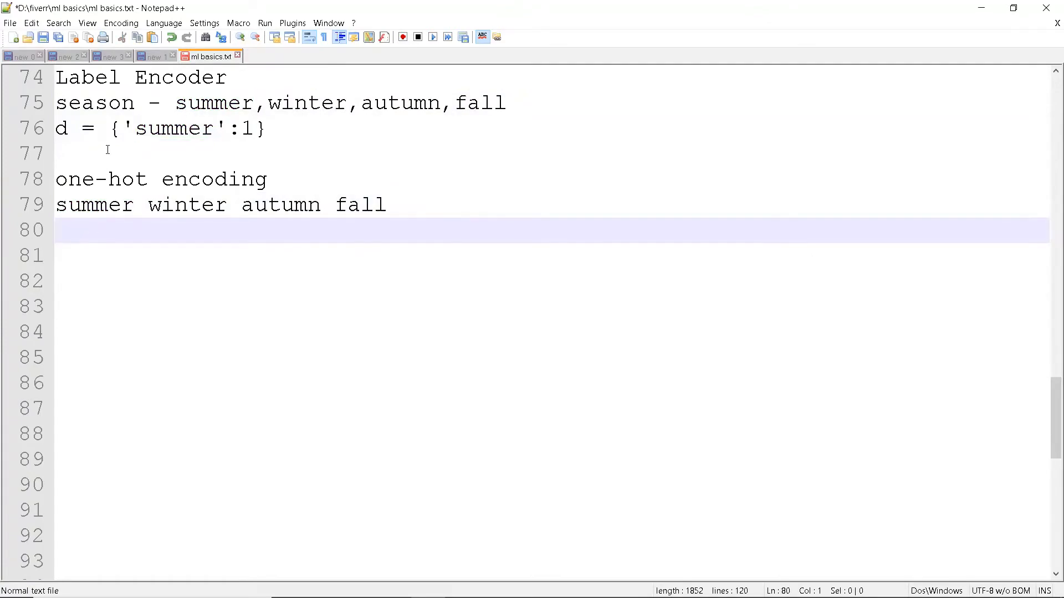
pyautogui.moveTo(163, 154)
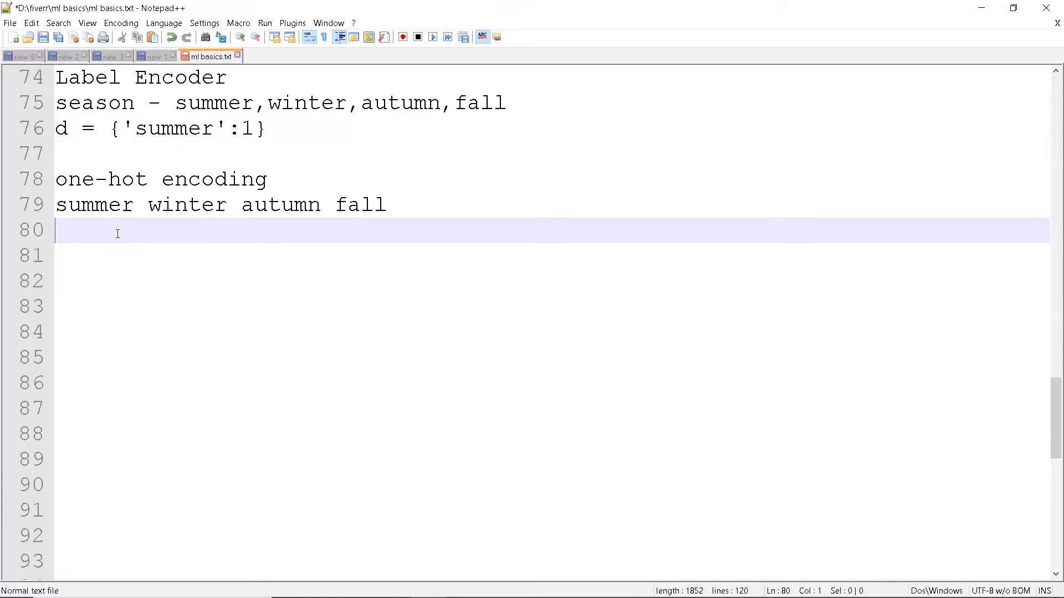
pyautogui.write('10')
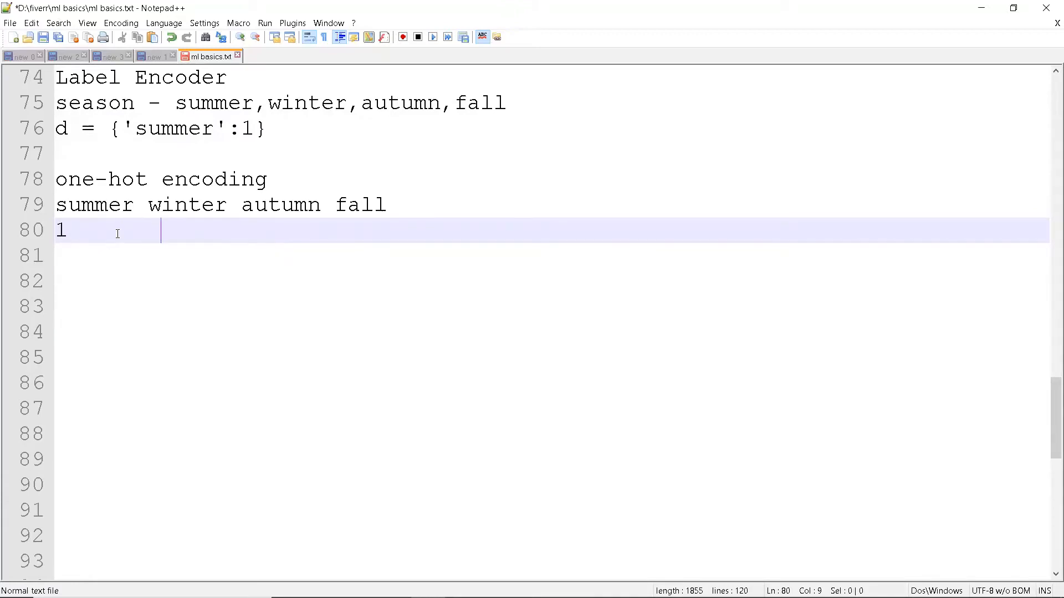
pyautogui.write('0       0       0')
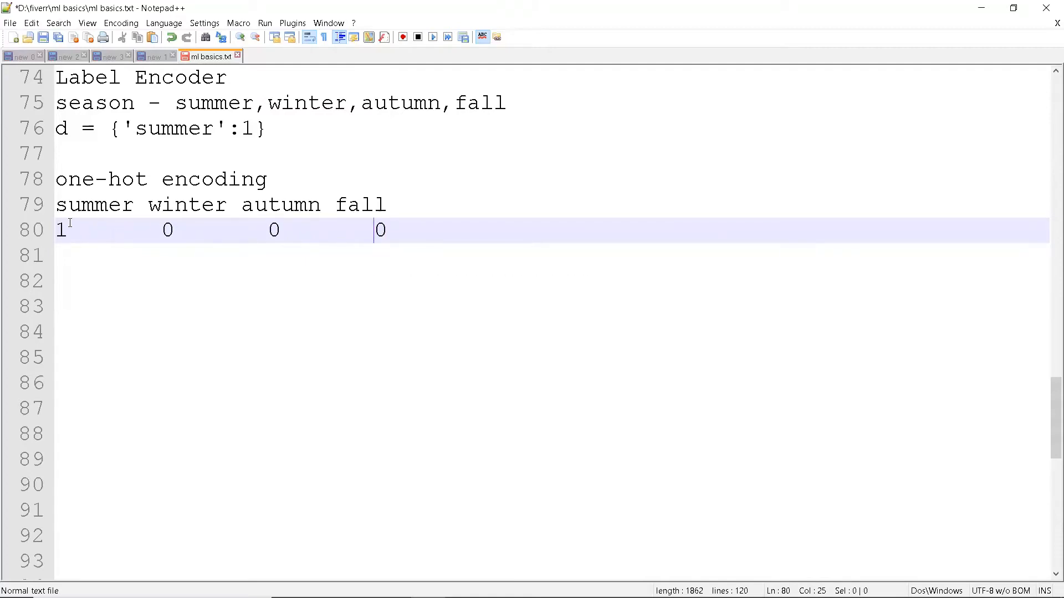
pyautogui.moveTo(105, 219)
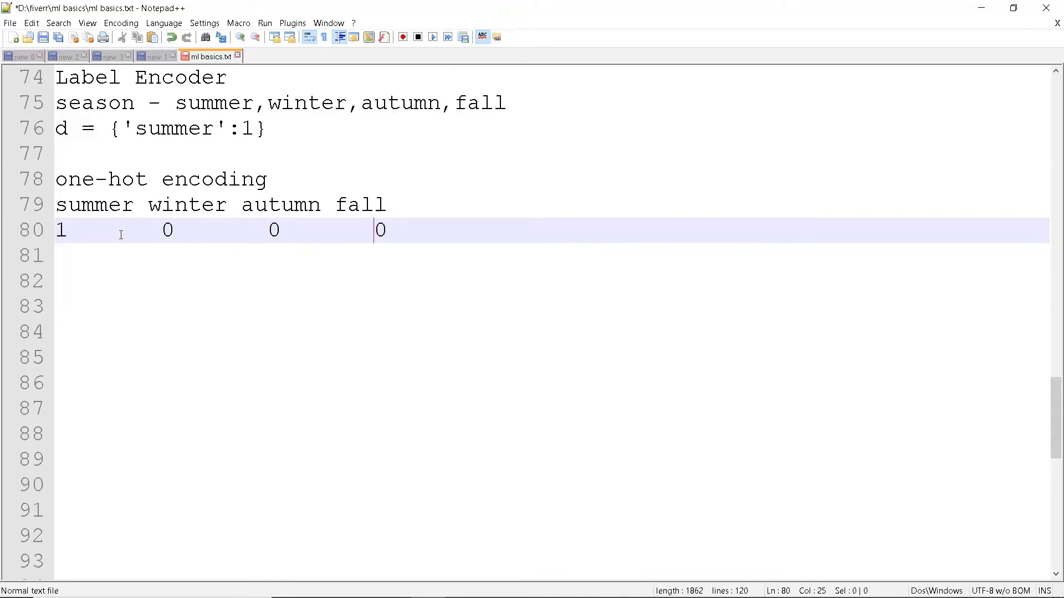
pyautogui.moveTo(94, 220)
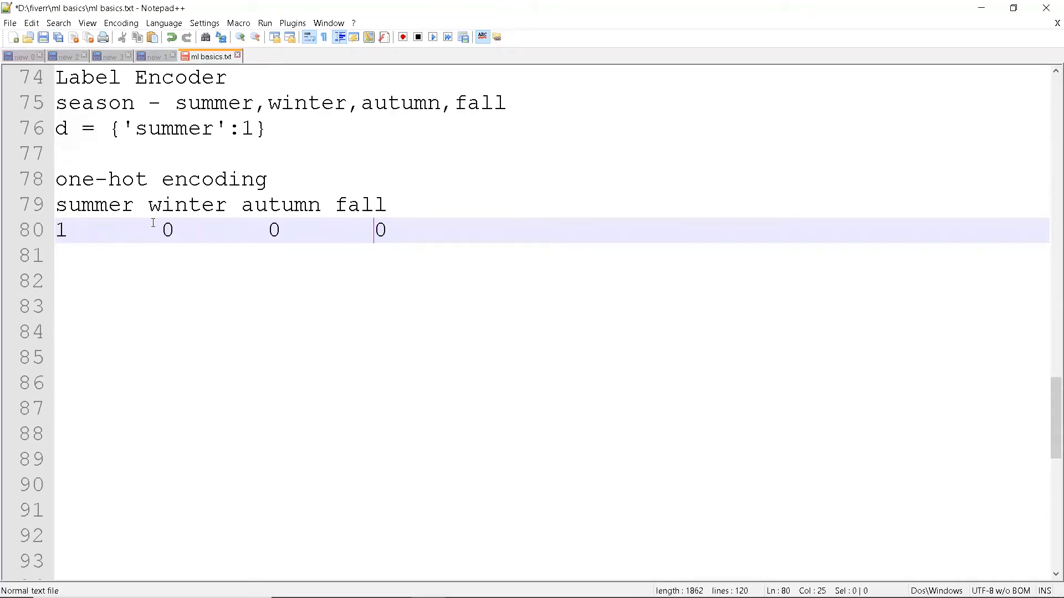
# Step: Delete the summer header and its 1, keeping winter autumn fall over 0 0 0
pyautogui.doubleClick(94, 204)
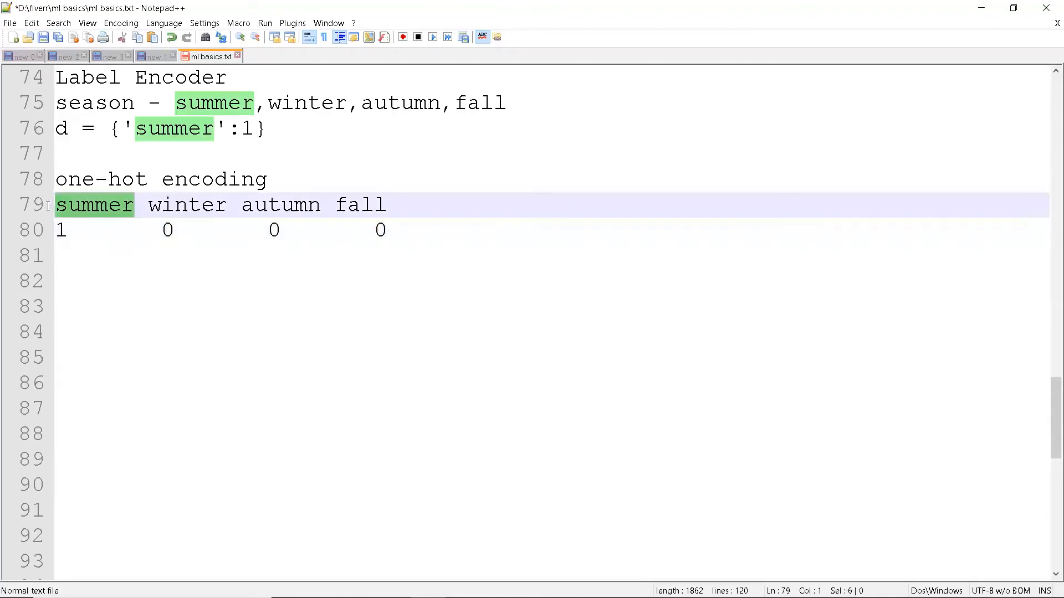
pyautogui.click(134, 230)
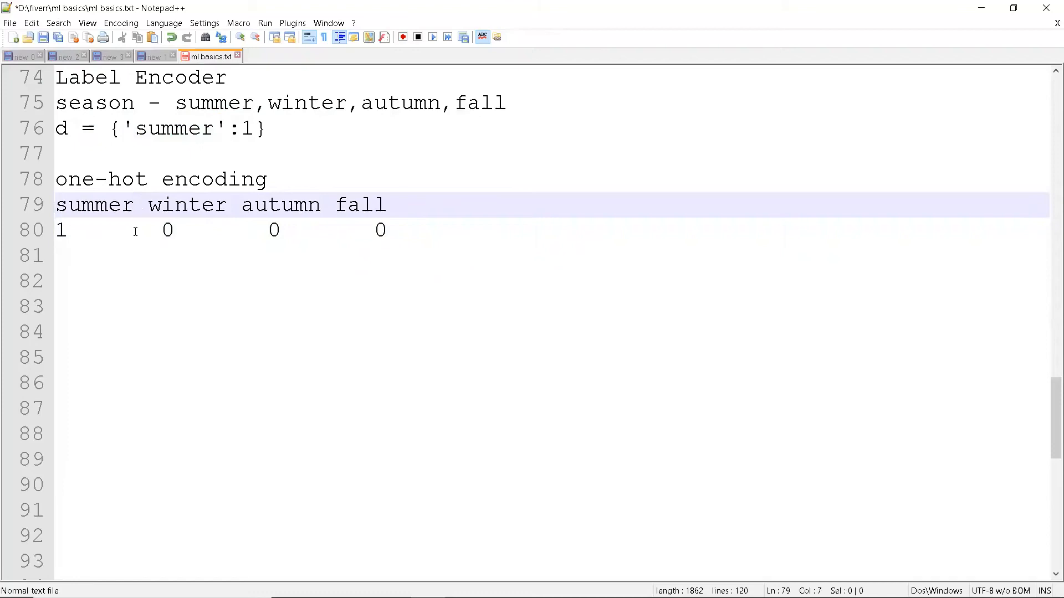
pyautogui.doubleClick(94, 205)
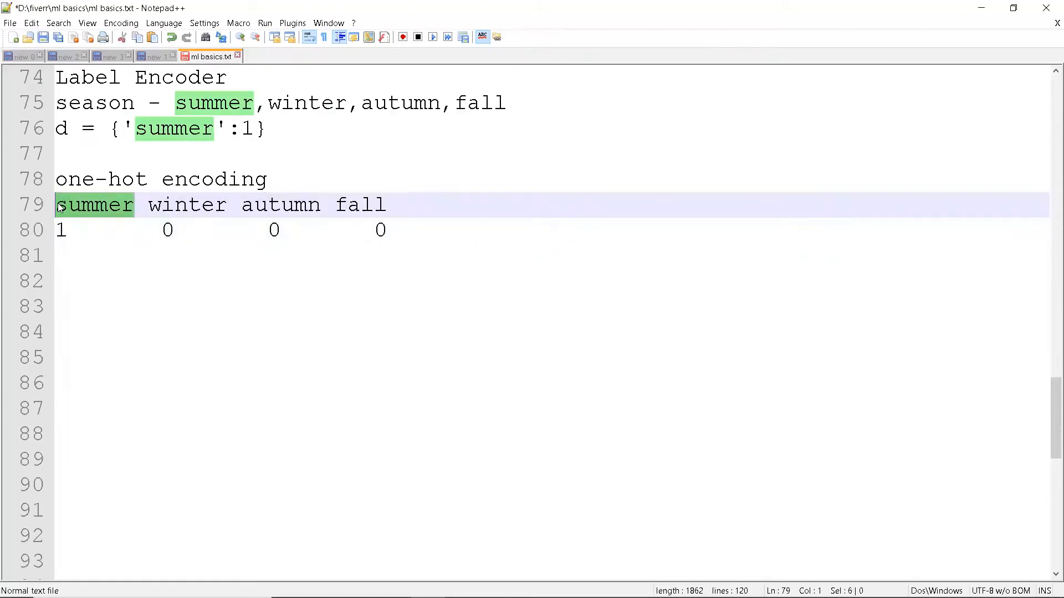
pyautogui.press('Delete')
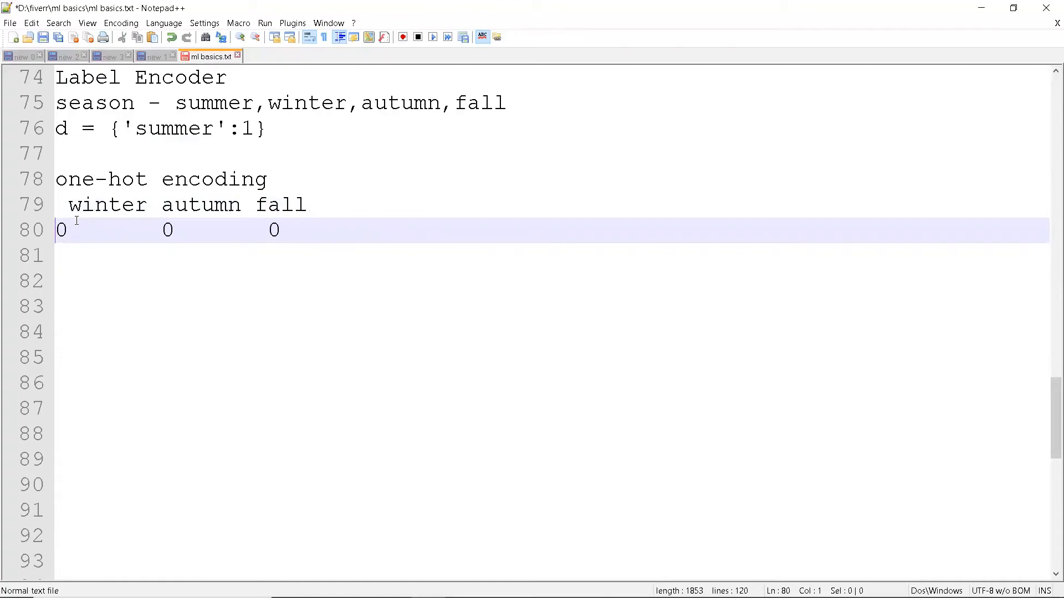
pyautogui.moveTo(121, 230)
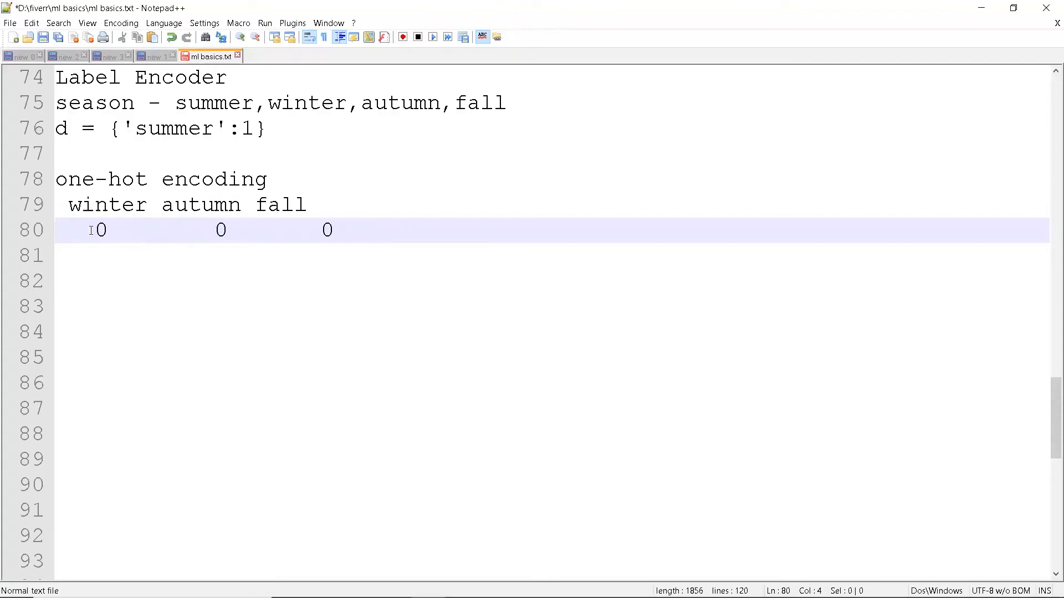
pyautogui.moveTo(94, 230); pyautogui.dragTo(332, 229)
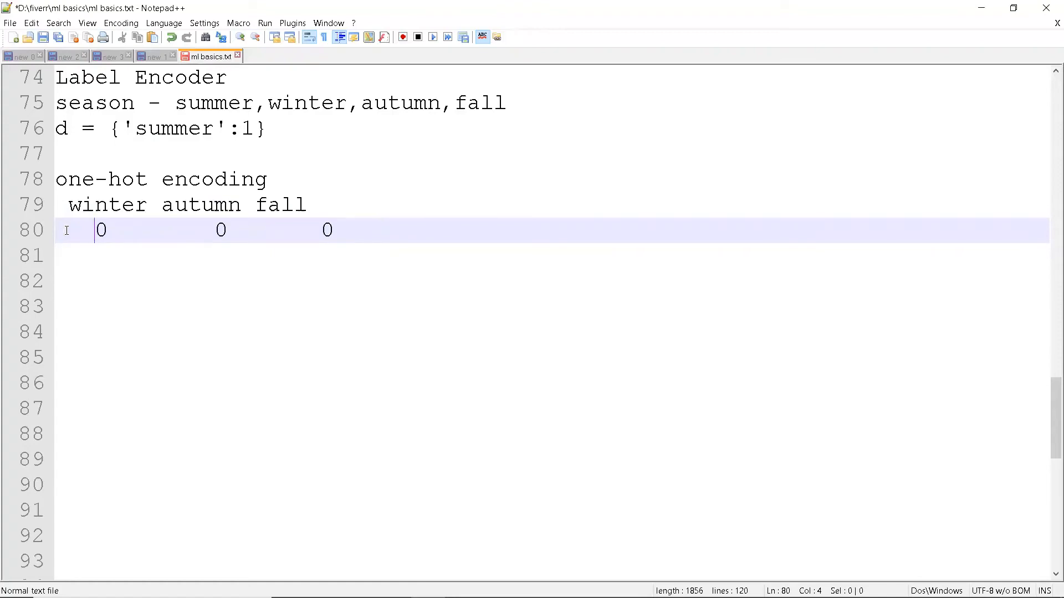
pyautogui.moveTo(67, 199)
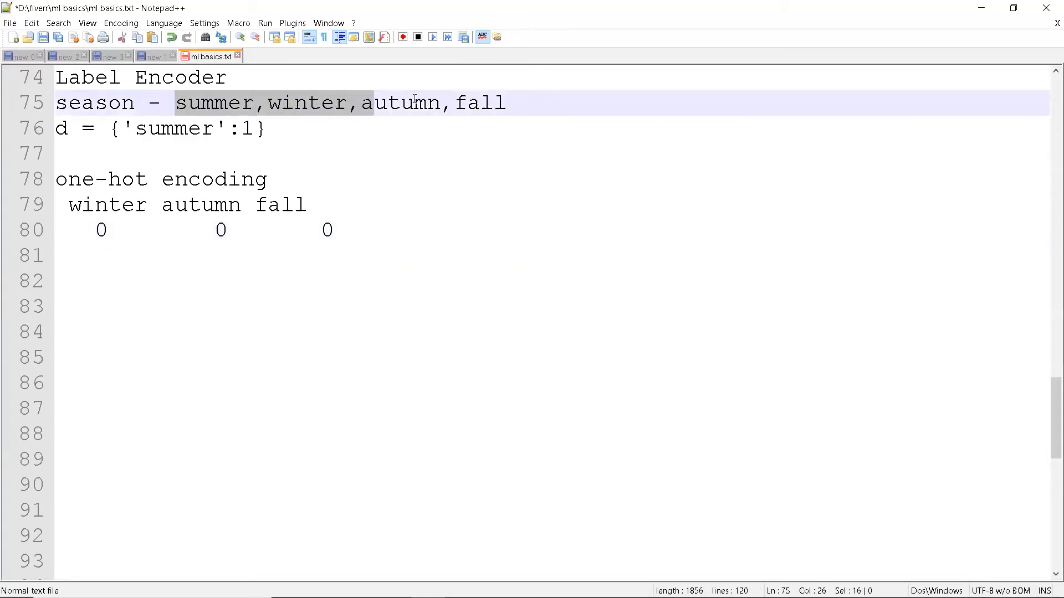
# Step: Review the dictionary line and the one-hot encoding example by selecting it
pyautogui.click(505, 103)
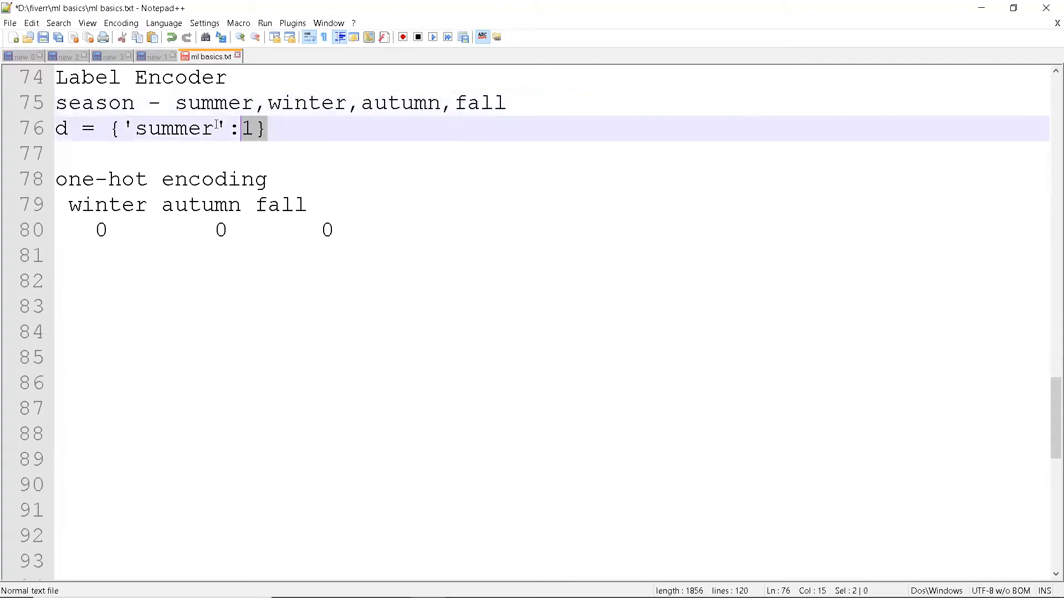
pyautogui.click(271, 128)
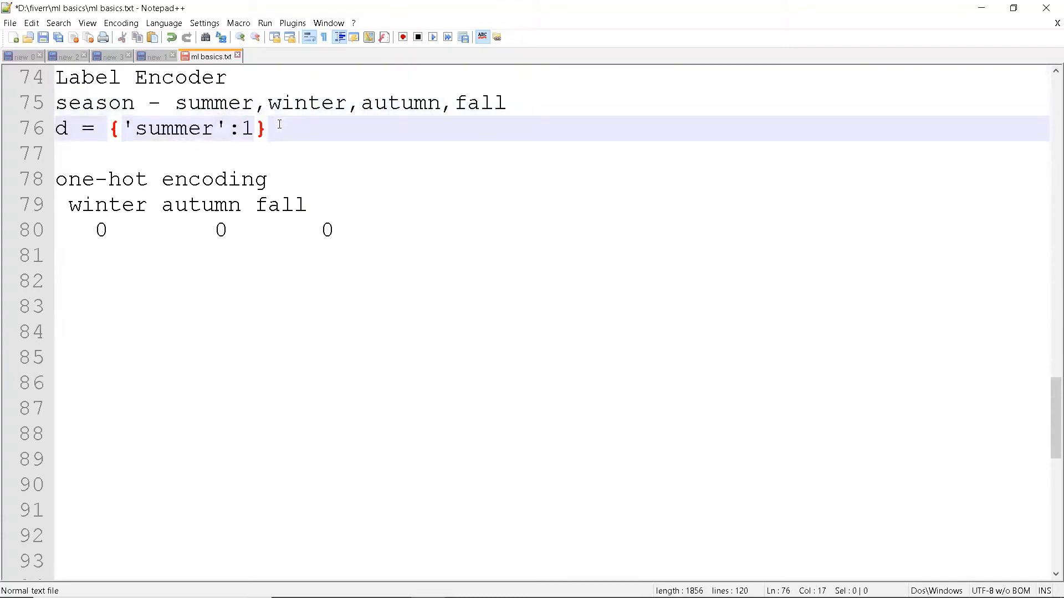
pyautogui.moveTo(290, 166)
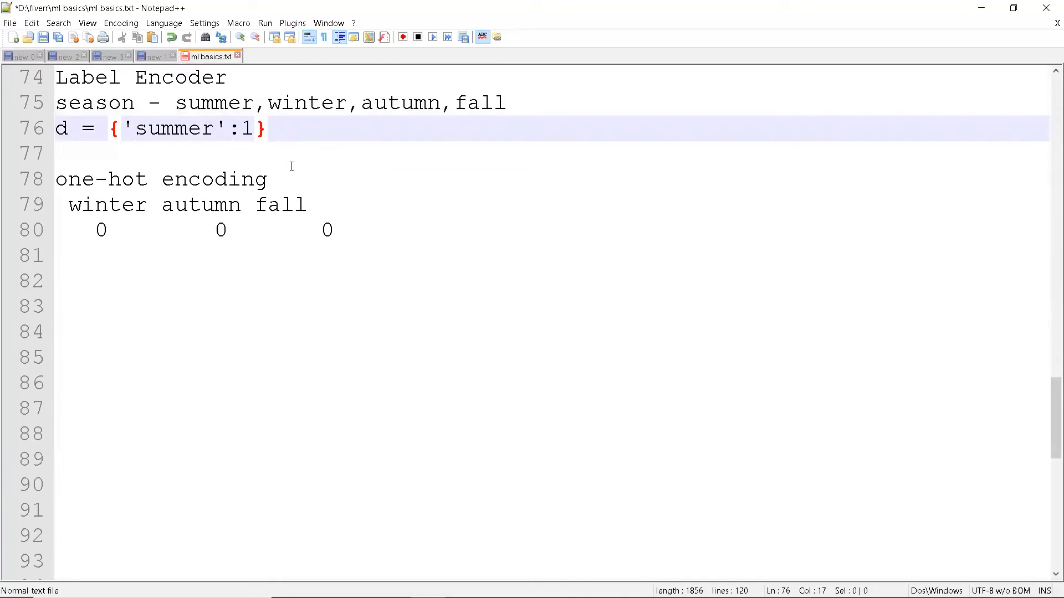
pyautogui.moveTo(57, 179); pyautogui.dragTo(333, 230)
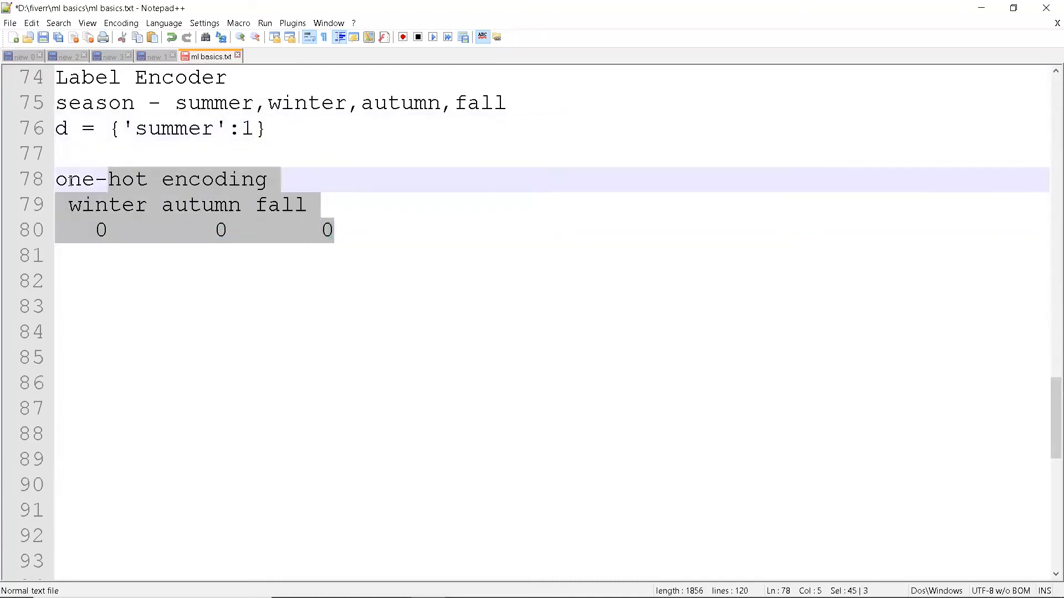
pyautogui.click(332, 230)
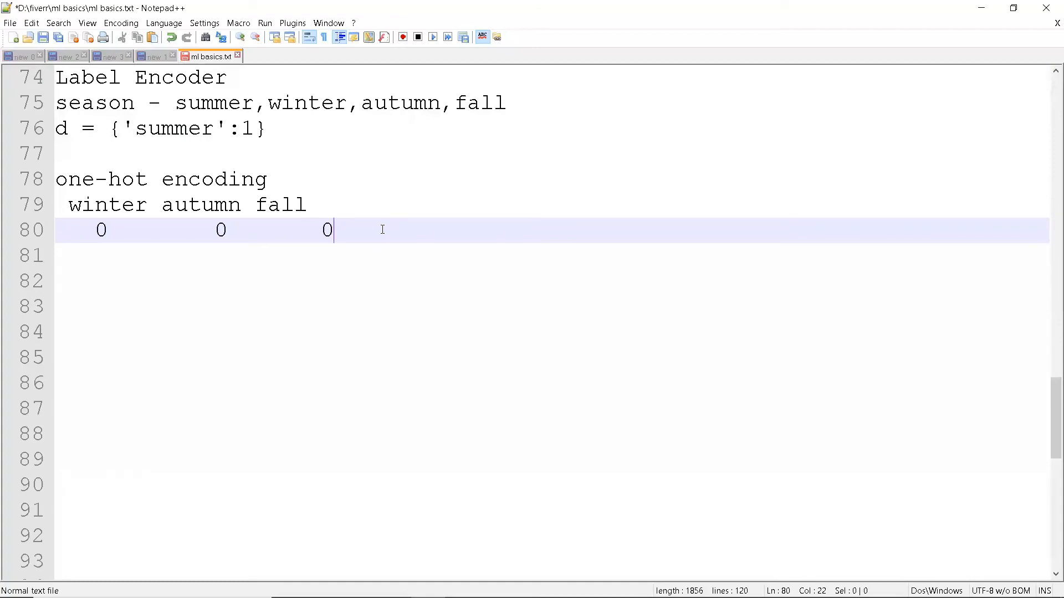
pyautogui.moveTo(344, 229)
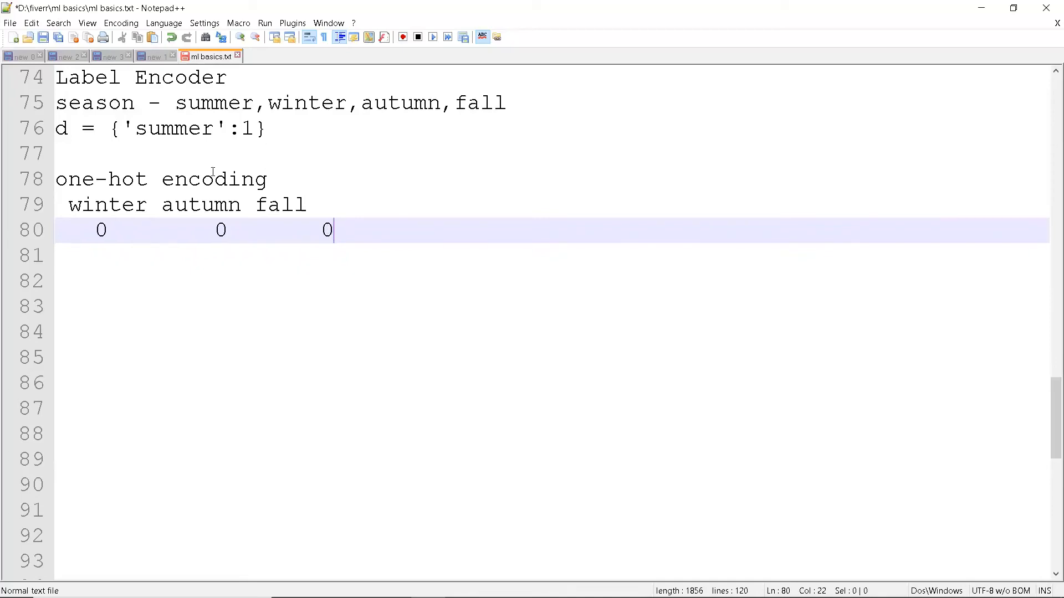
pyautogui.moveTo(339, 230)
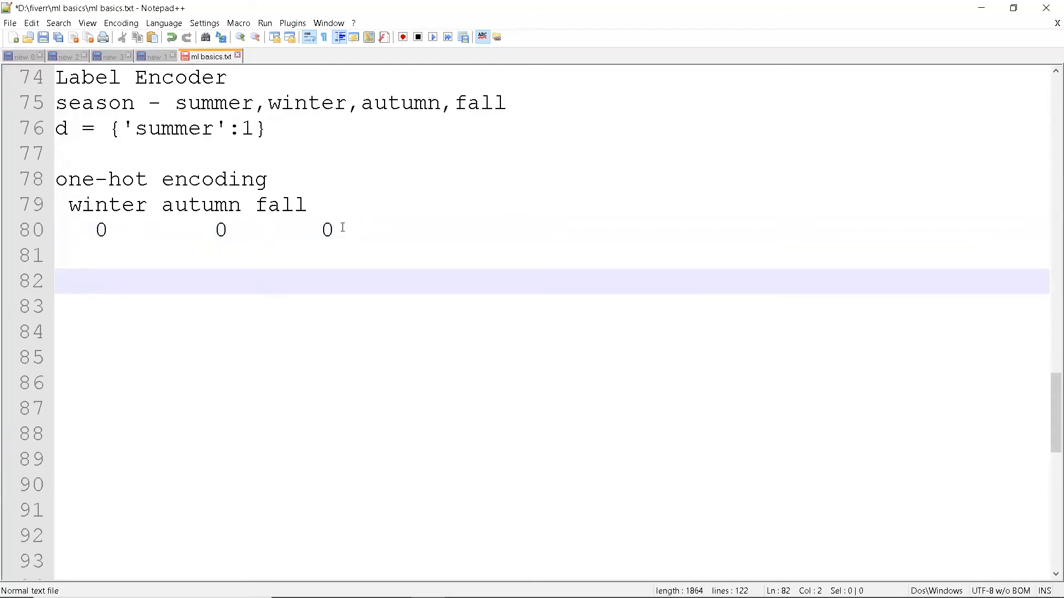
# Step: Add the heading 'binary encoding' below the one-hot example
pyautogui.write('bina')
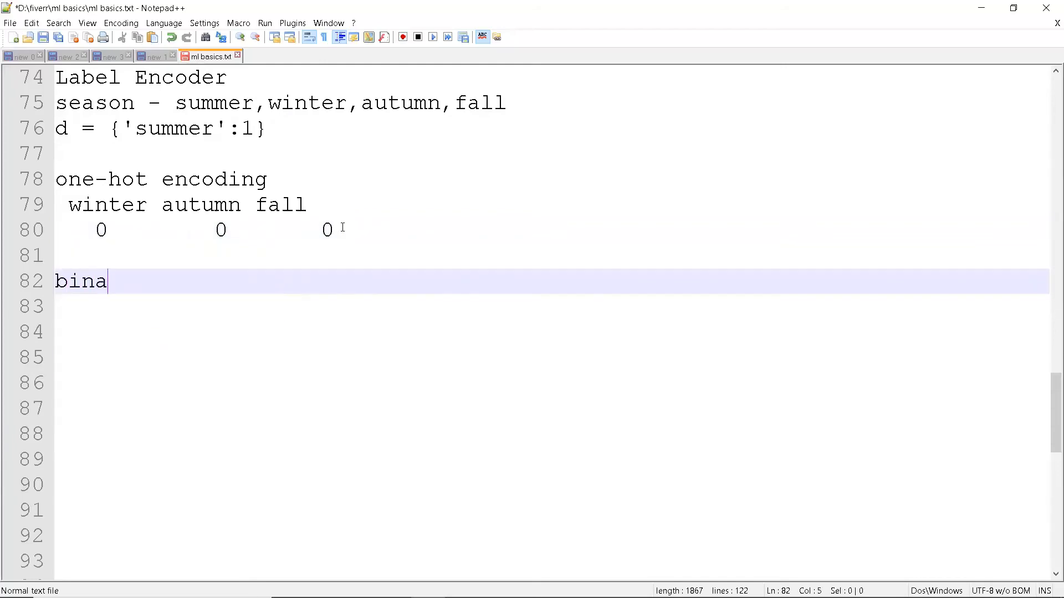
pyautogui.write('ry encoding')
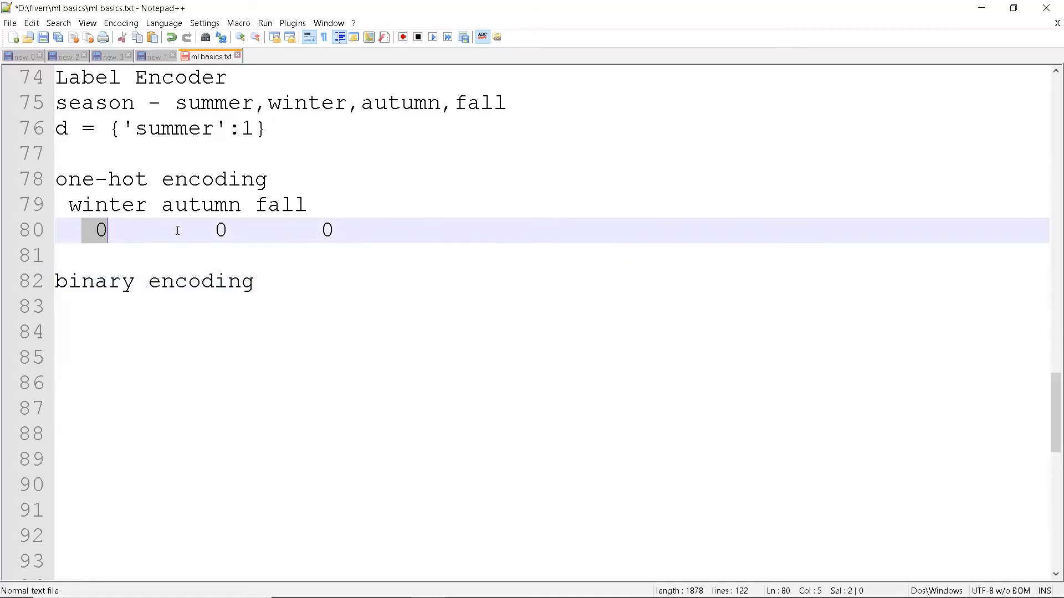
pyautogui.click(333, 230)
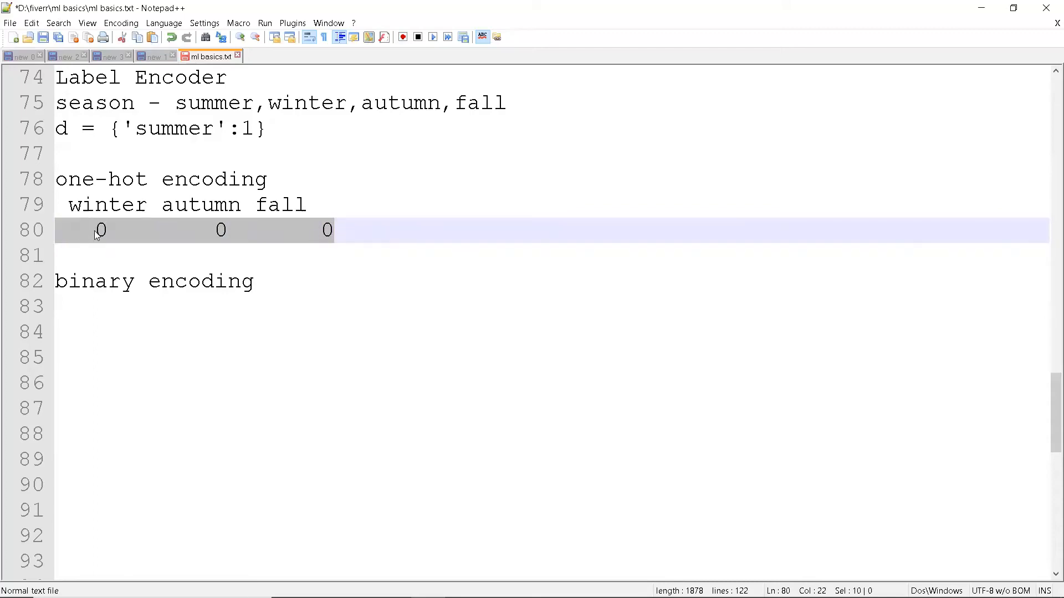
pyautogui.click(338, 230)
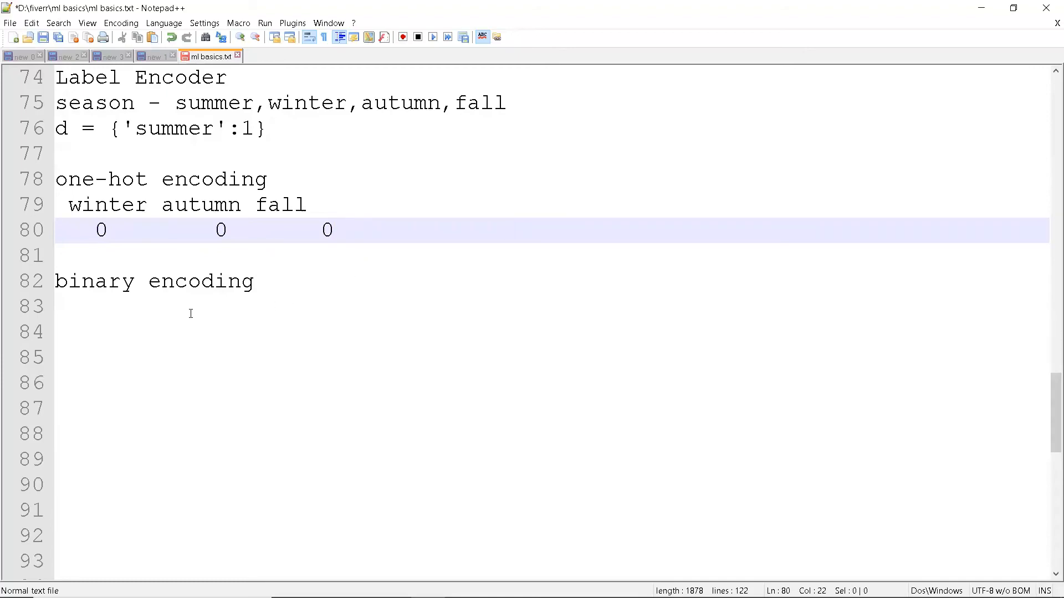
# Step: Type the binary encoding rows 000-0 and 001-1 on separate lines
pyautogui.write('00')
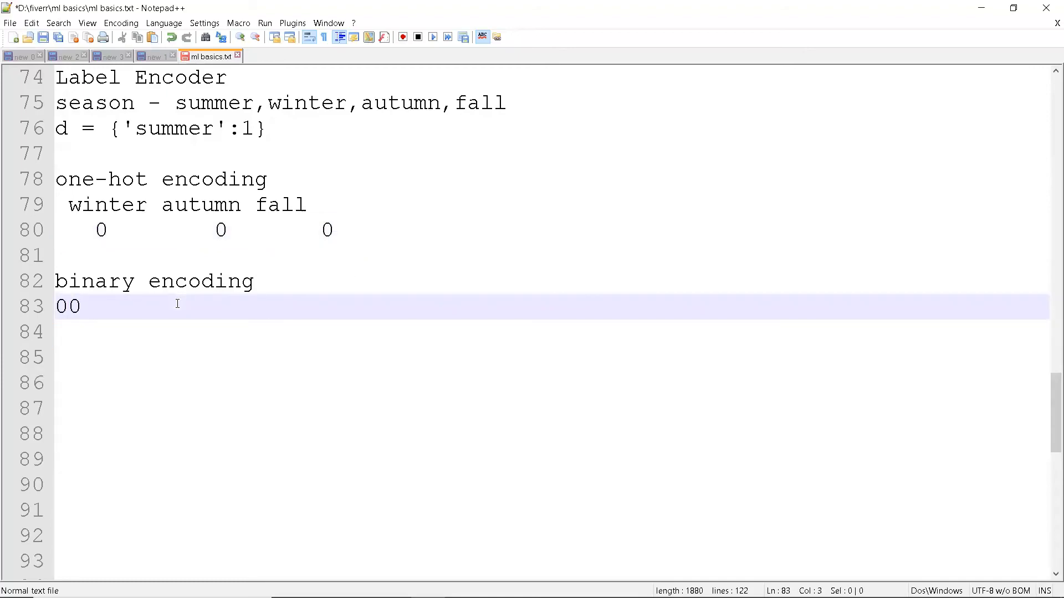
pyautogui.write('0-')
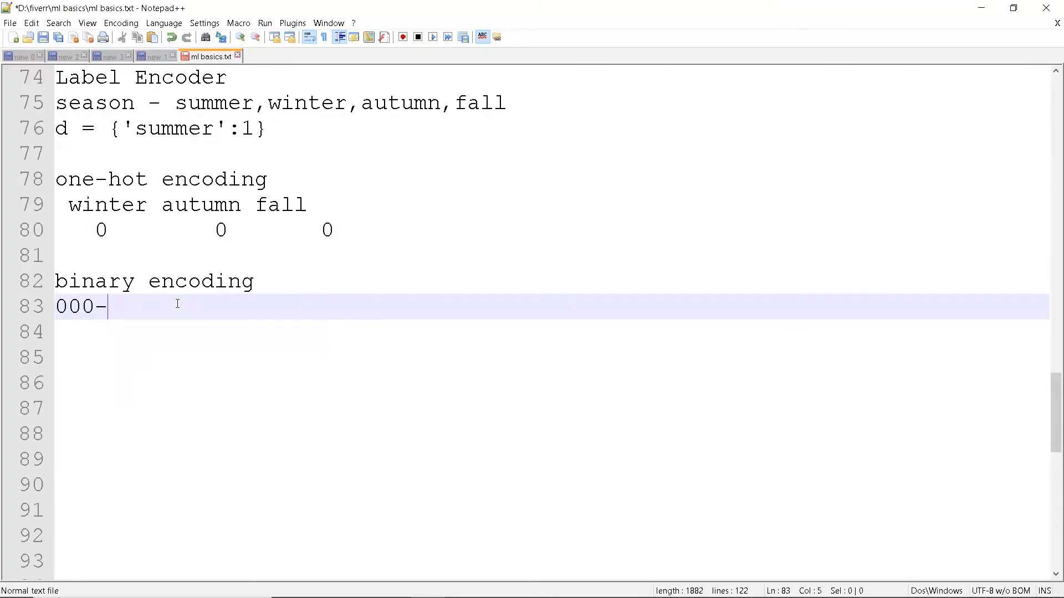
pyautogui.write('0')
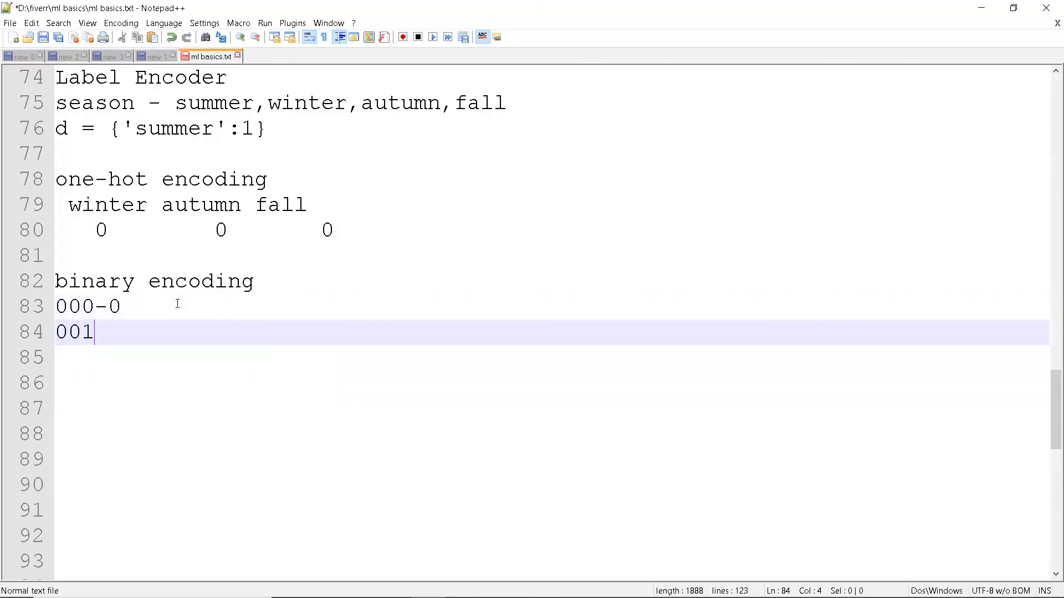
pyautogui.write('-1')
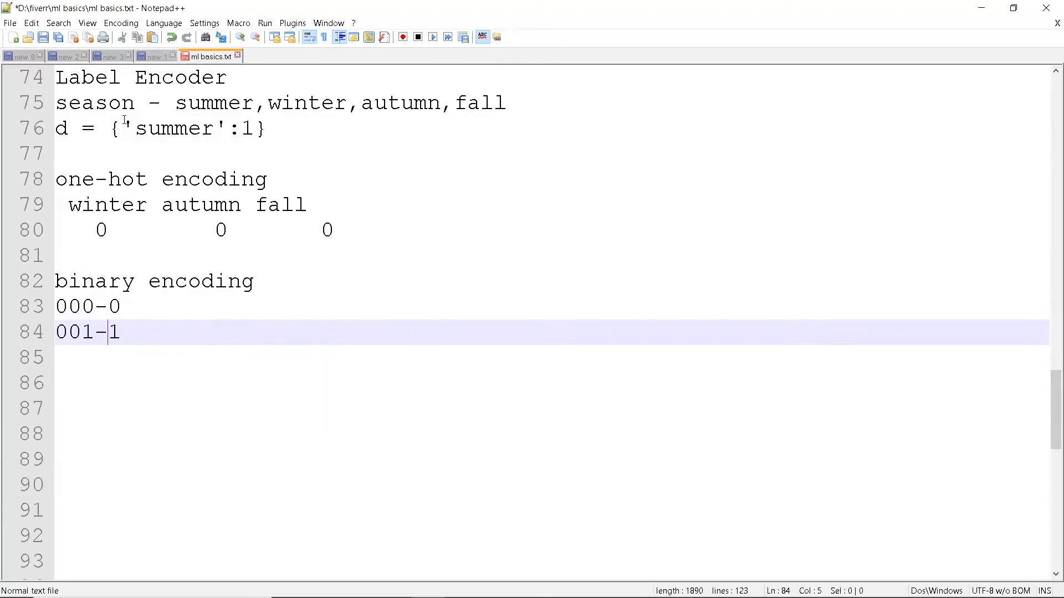
# Step: Highlight summer, codes 000 and 001, and the one-hot example for comparison
pyautogui.doubleClick(211, 103)
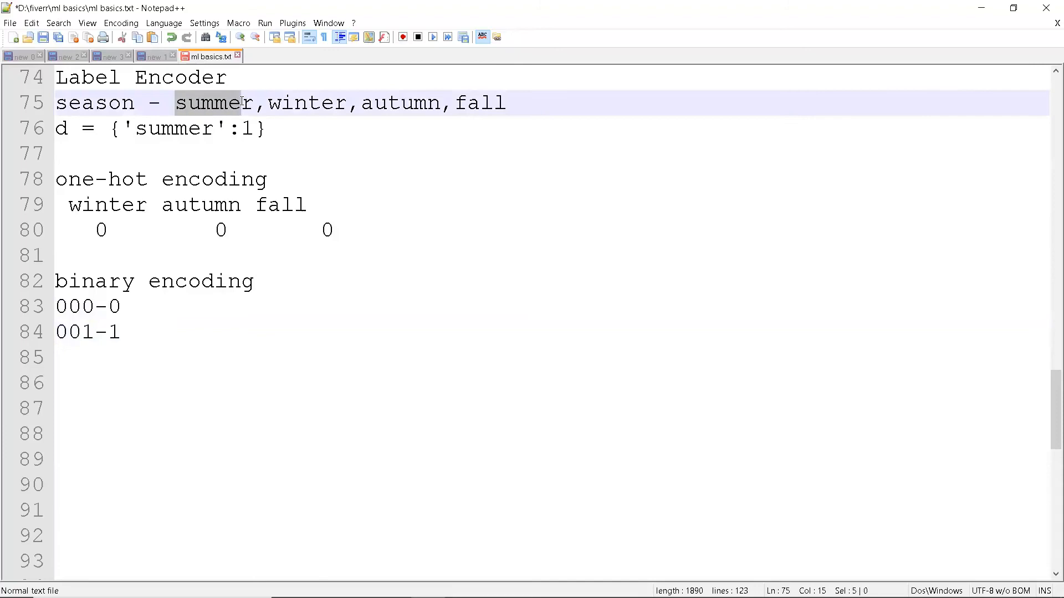
pyautogui.doubleClick(211, 102)
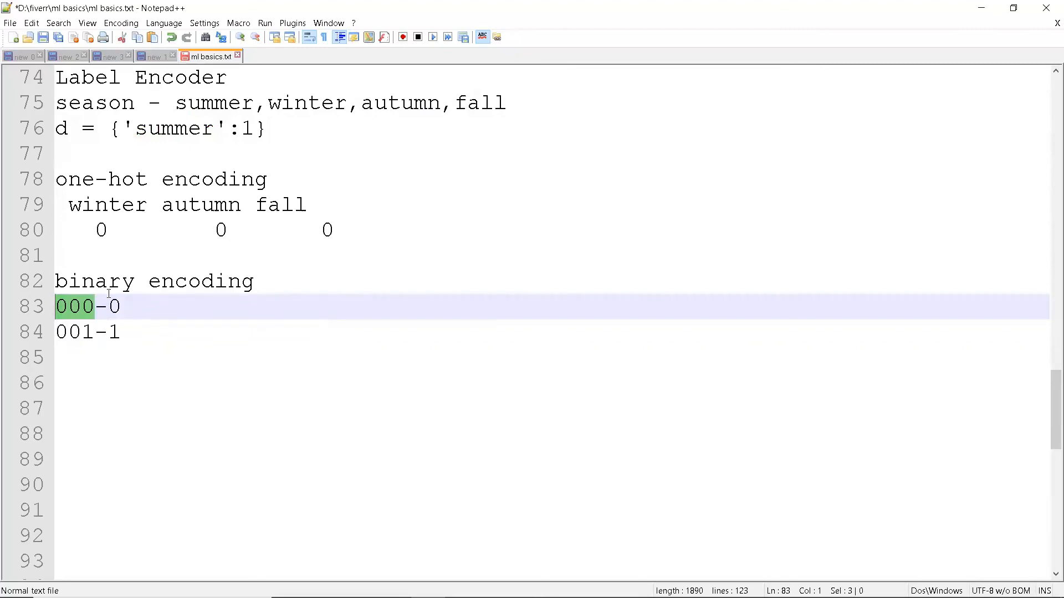
pyautogui.click(94, 305)
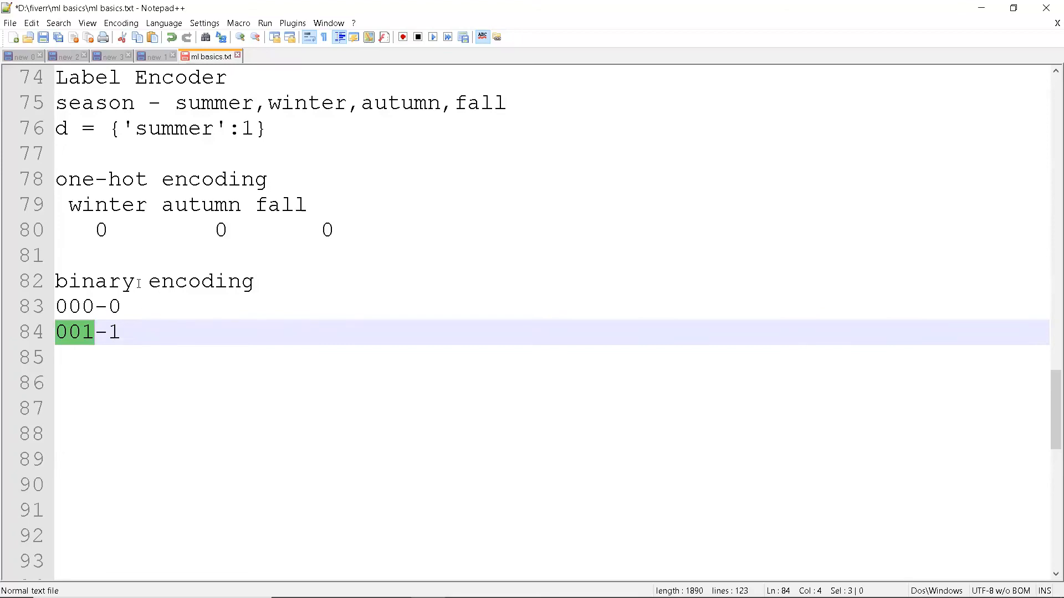
pyautogui.moveTo(326, 227)
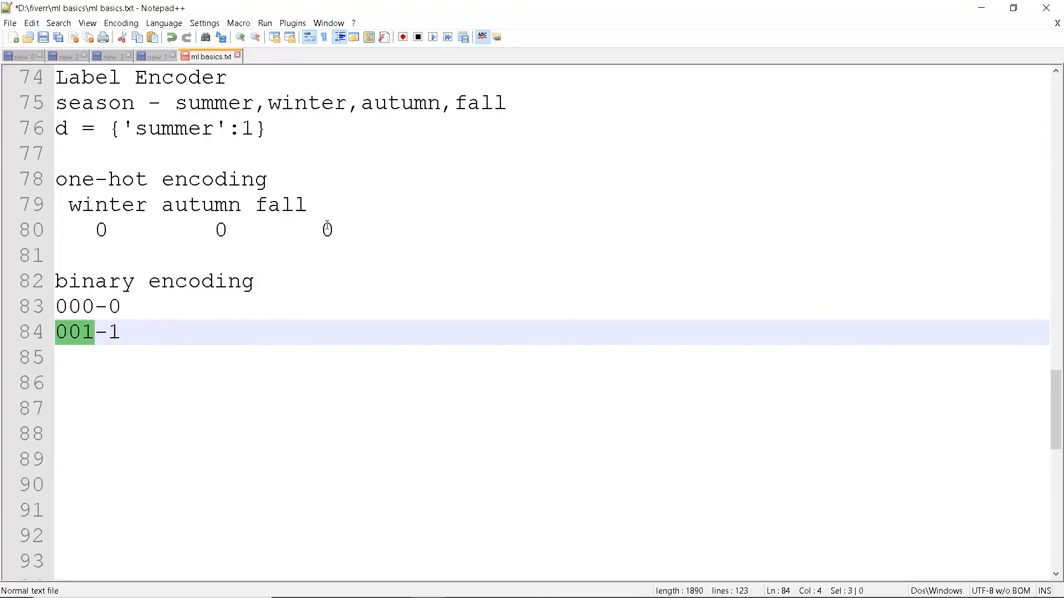
pyautogui.moveTo(57, 179); pyautogui.dragTo(327, 230)
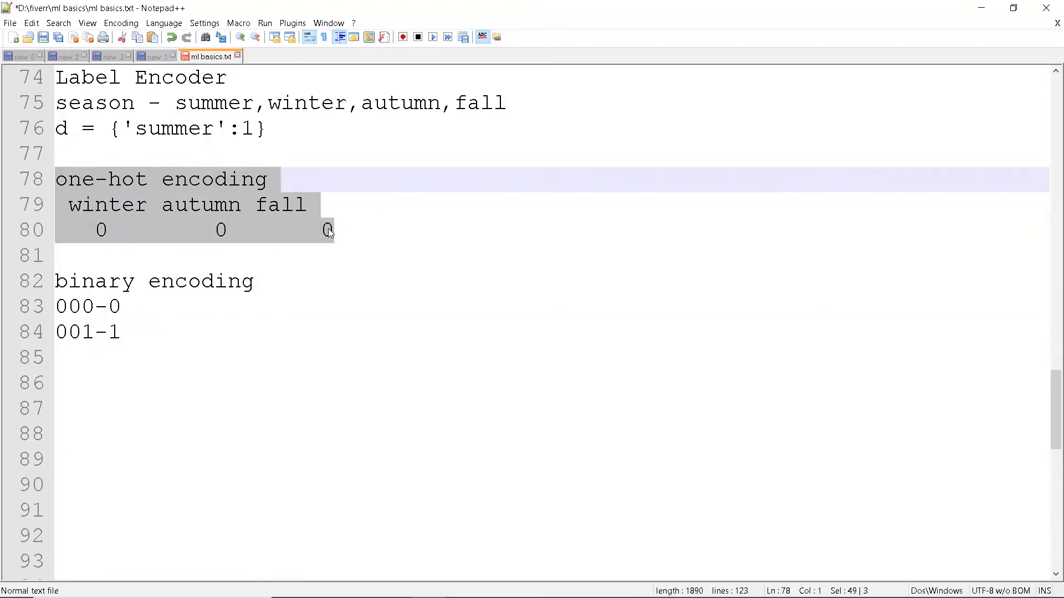
pyautogui.click(122, 331)
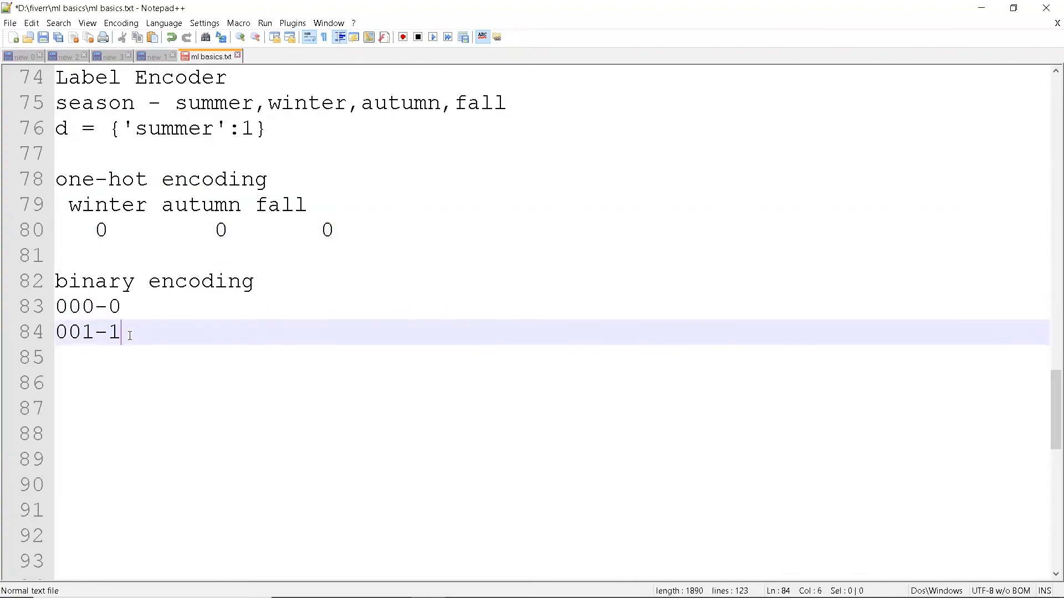
# Step: Type the heading 'hash encoding' below the 001-1 row and clear highlights
pyautogui.write('has')
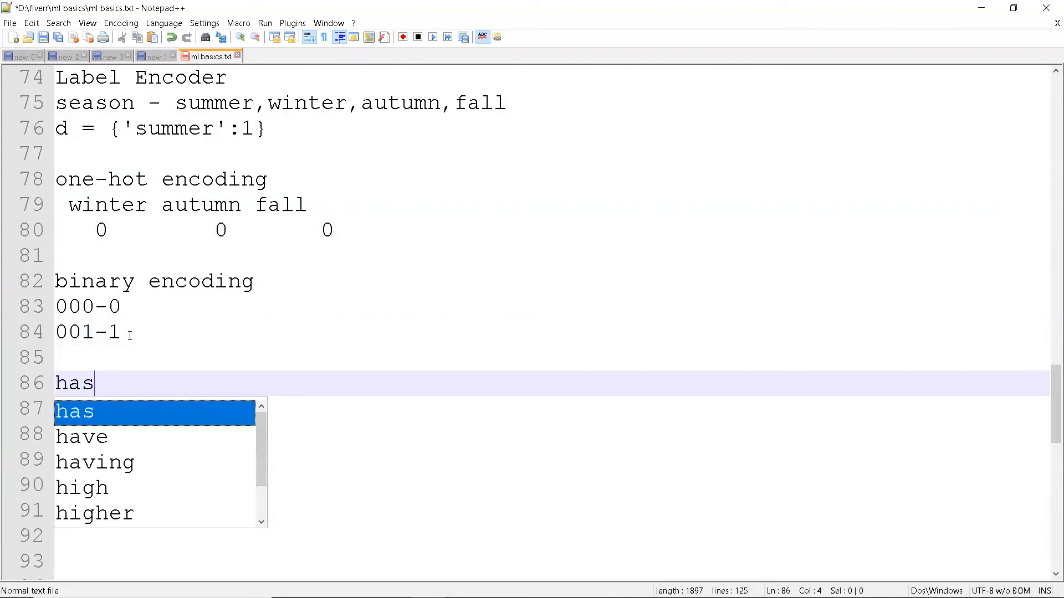
pyautogui.write('h encoding')
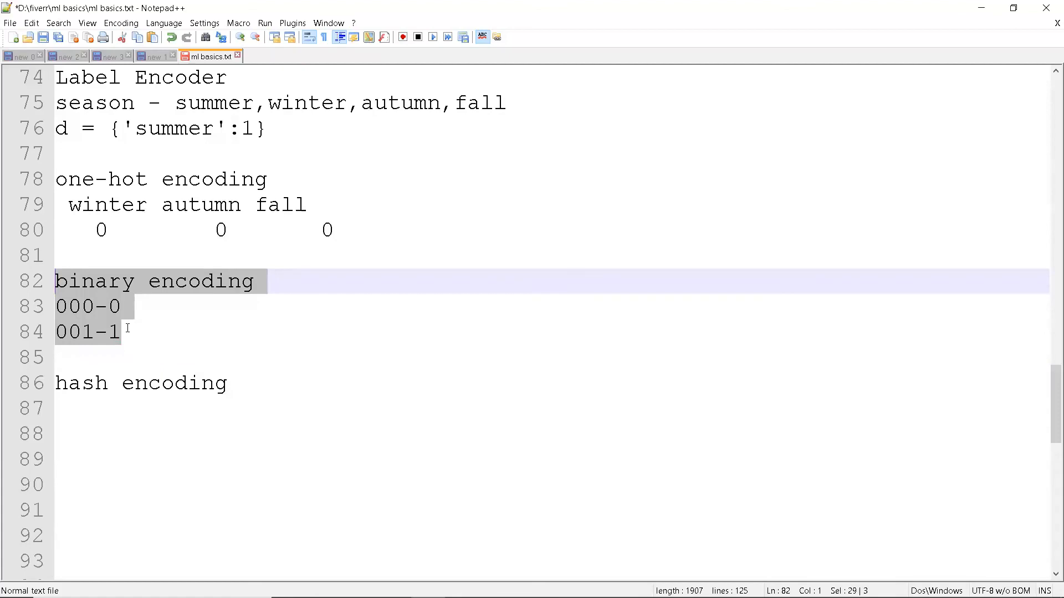
pyautogui.click(121, 332)
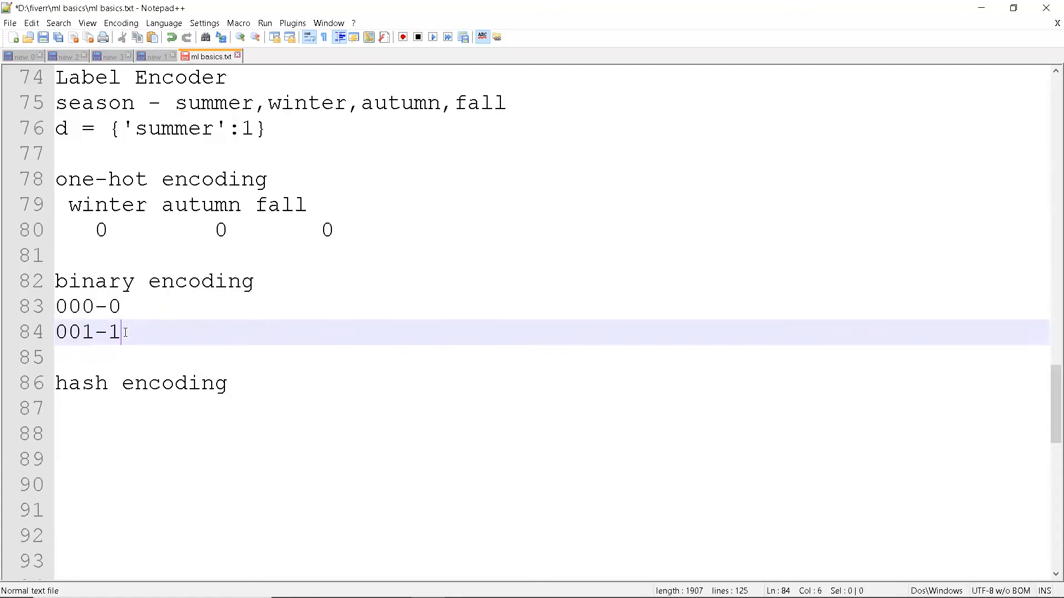
pyautogui.moveTo(343, 229)
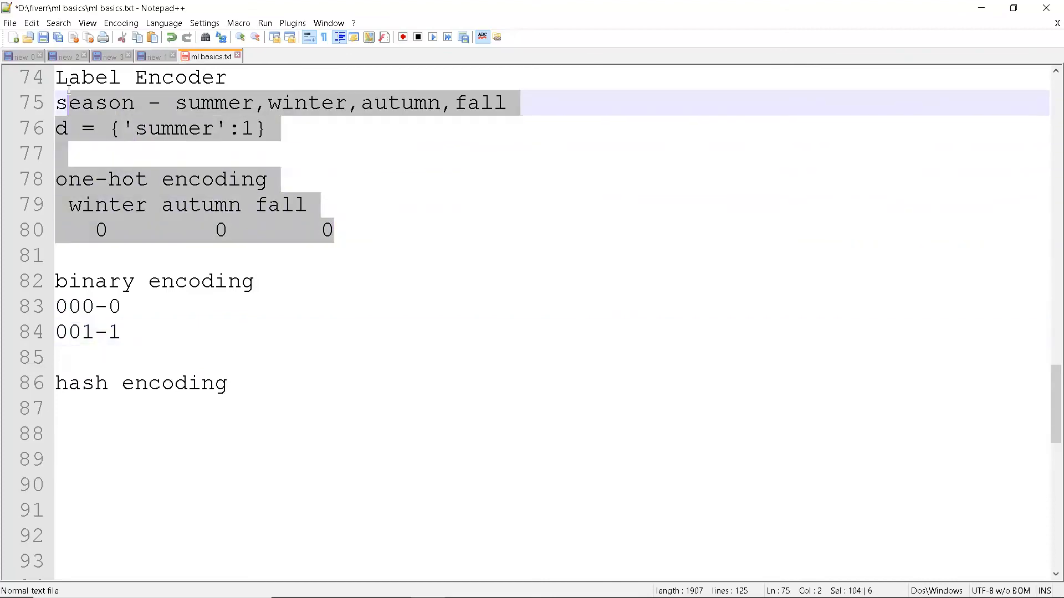
pyautogui.click(278, 230)
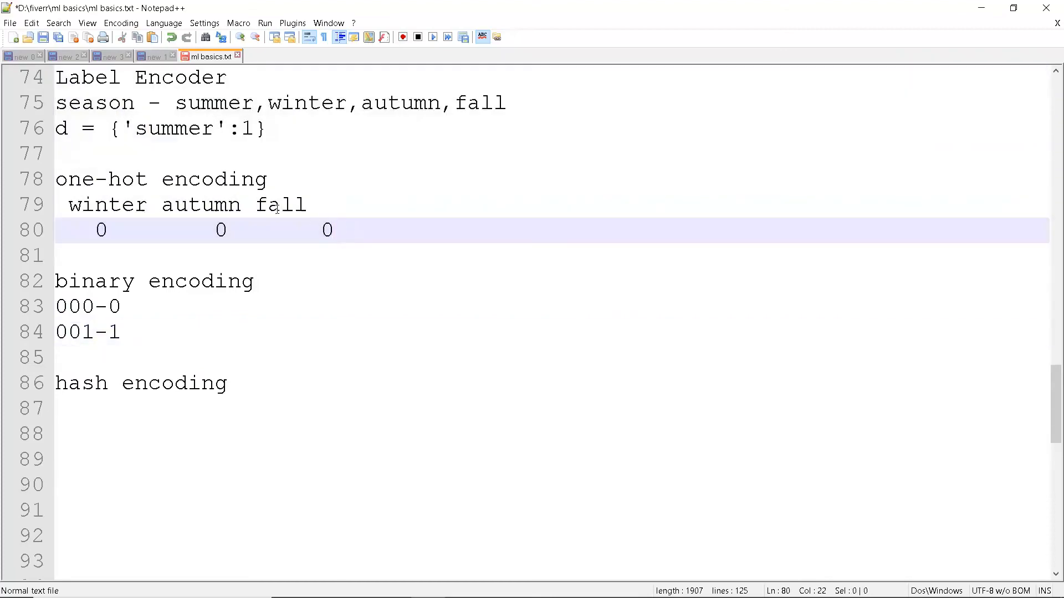